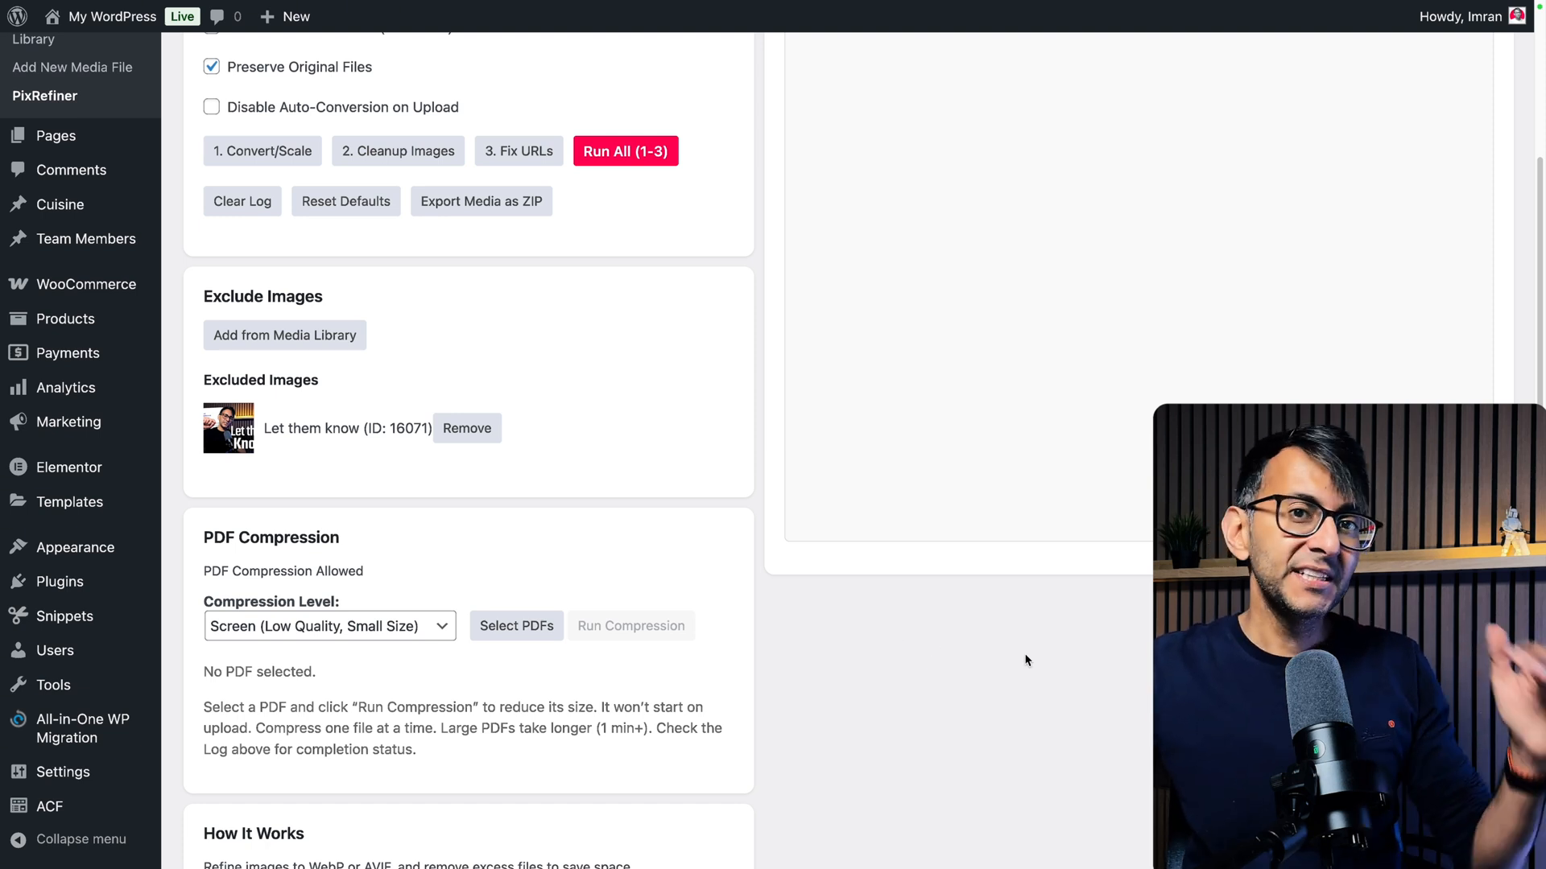
# Set the compression level to Ebook (Medium Quality) and select the 100MB-Original PDF
pyautogui.click(329, 626)
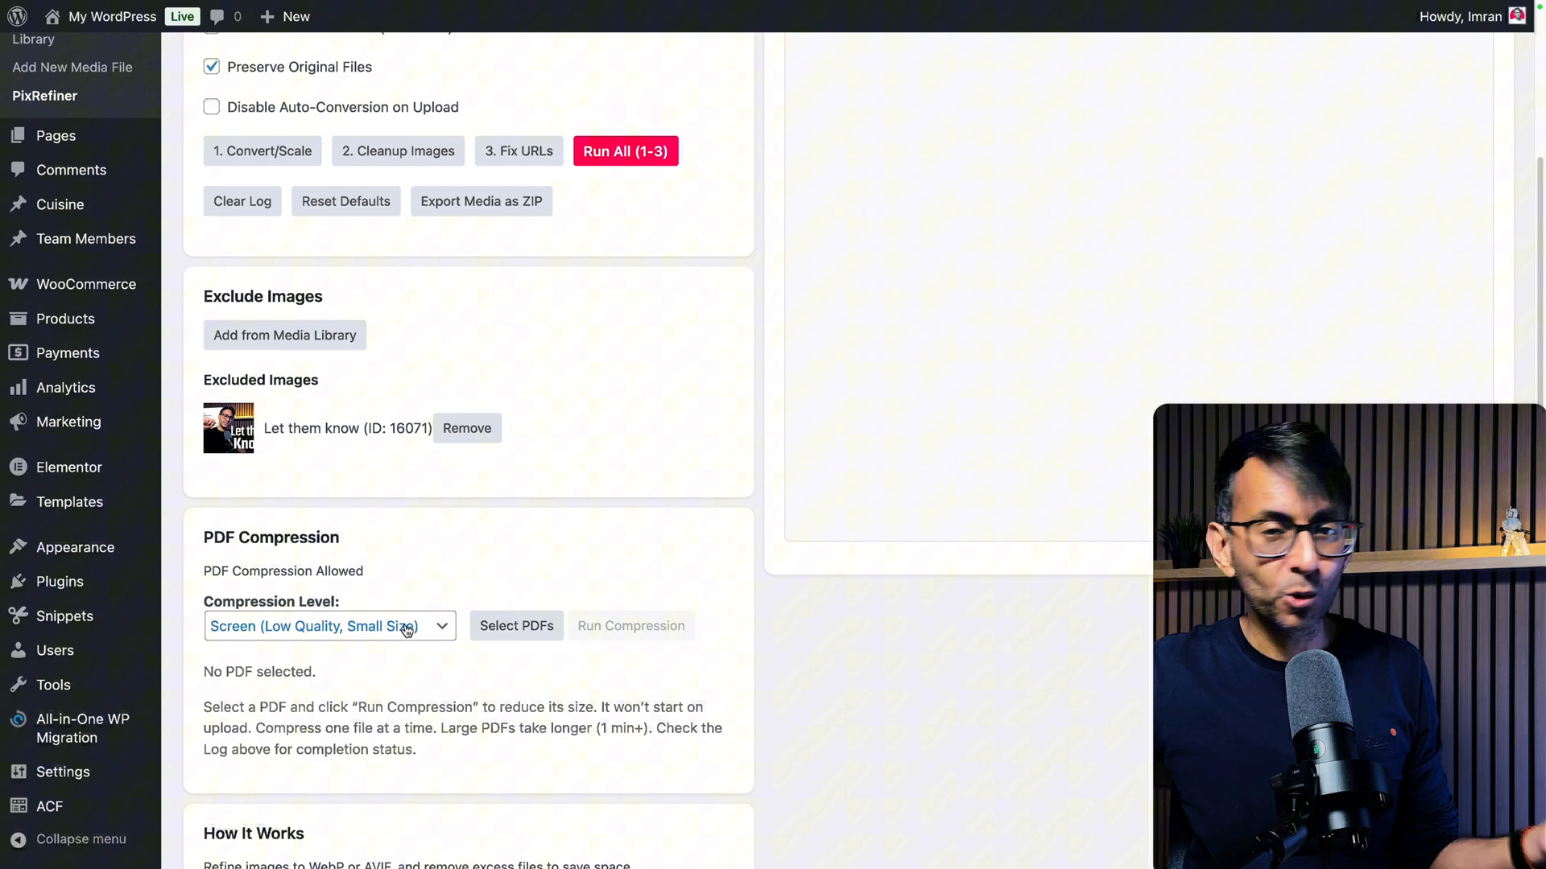
pyautogui.click(329, 627)
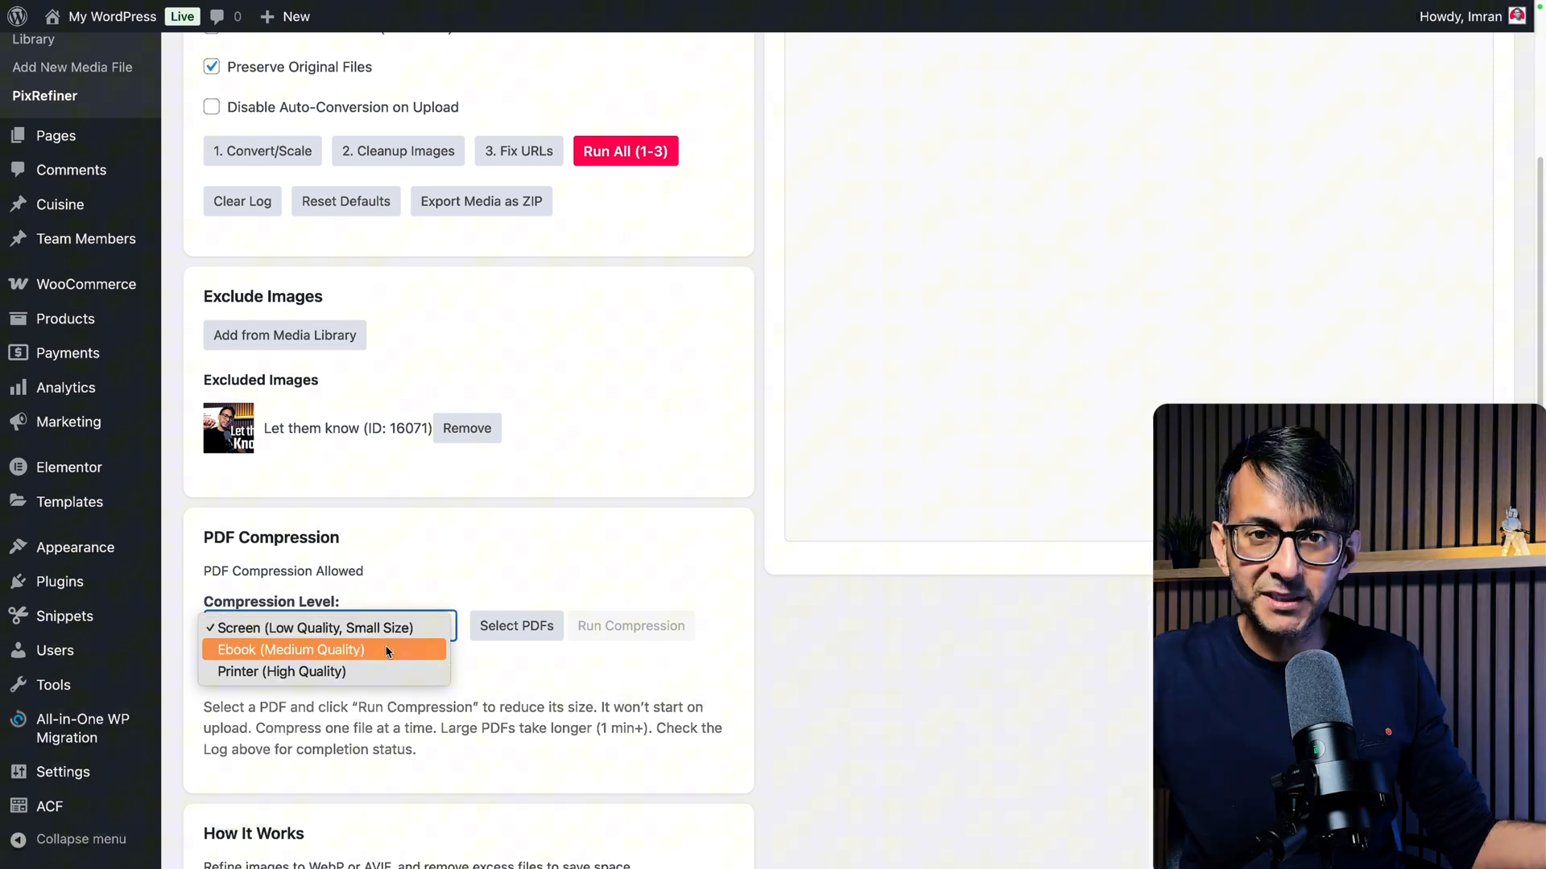
pyautogui.moveTo(281, 672)
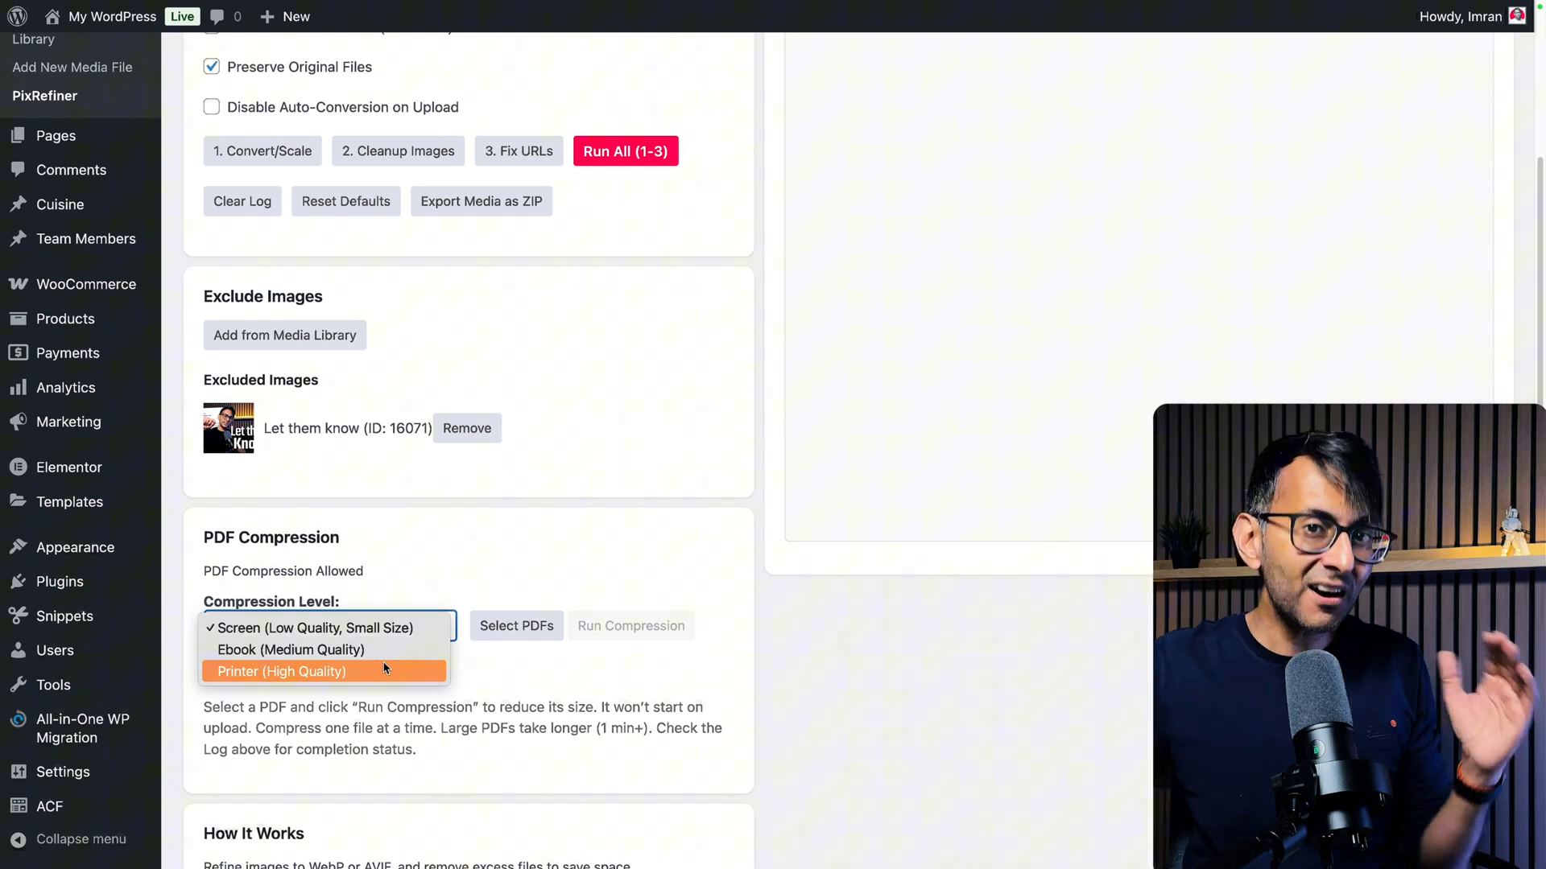
pyautogui.moveTo(510, 673)
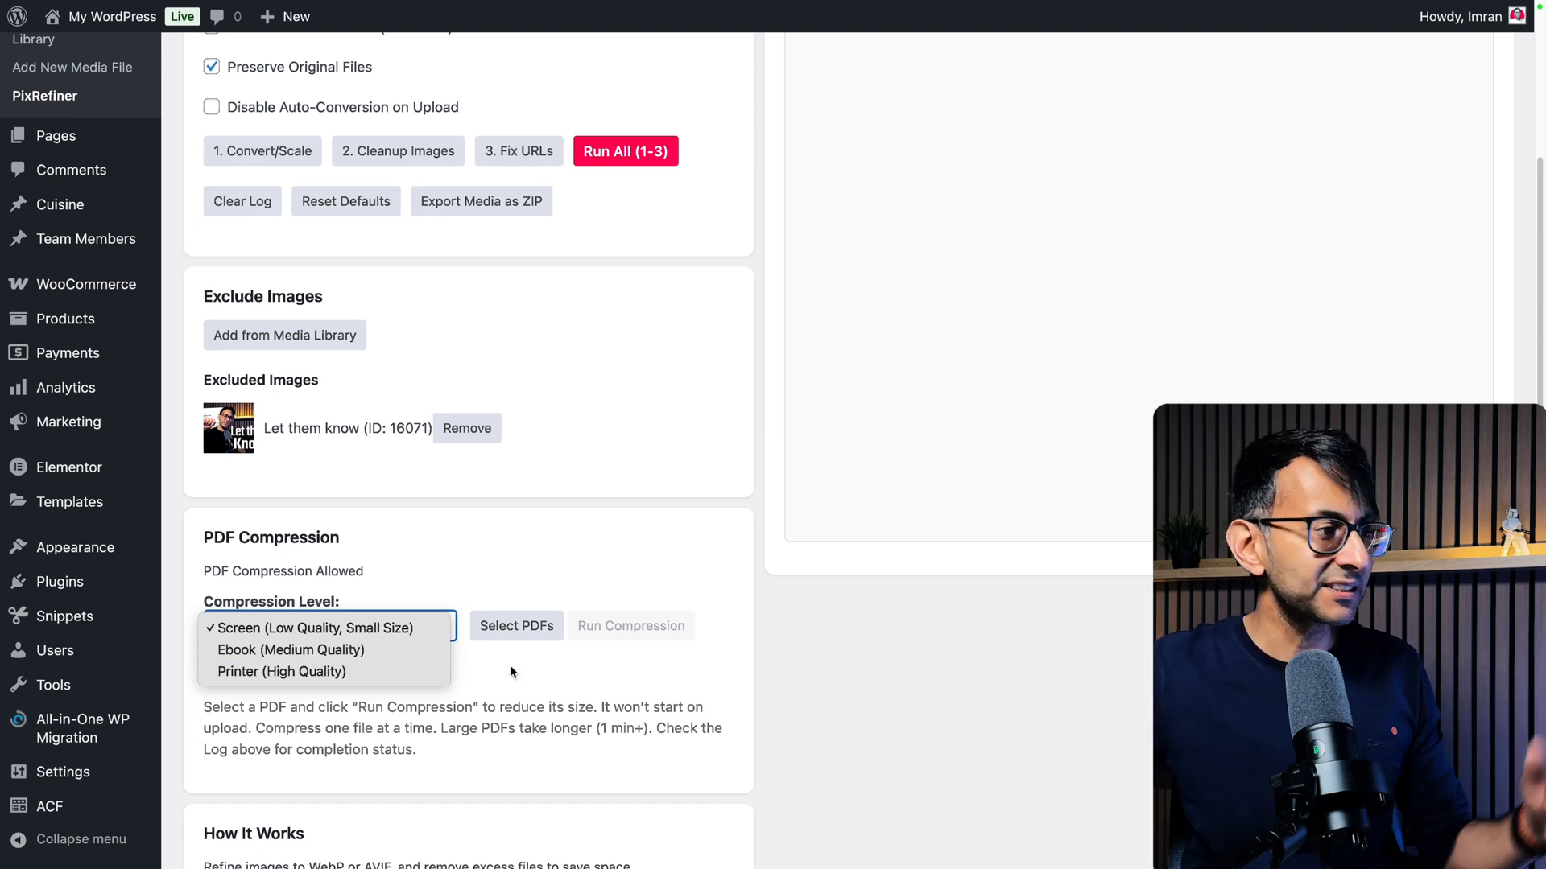
pyautogui.click(310, 628)
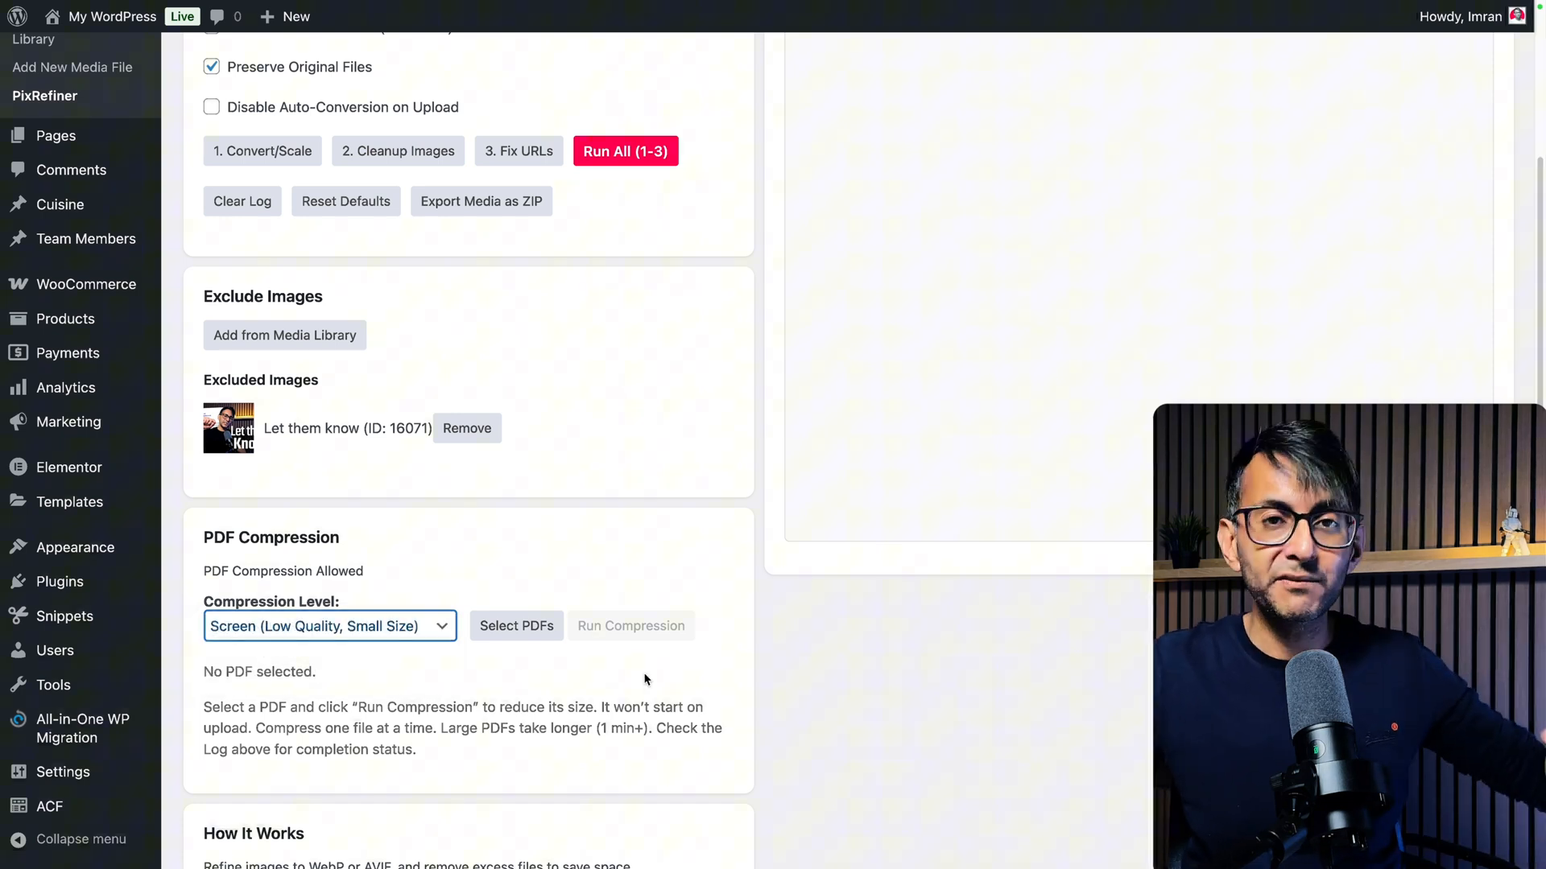
pyautogui.moveTo(581, 676)
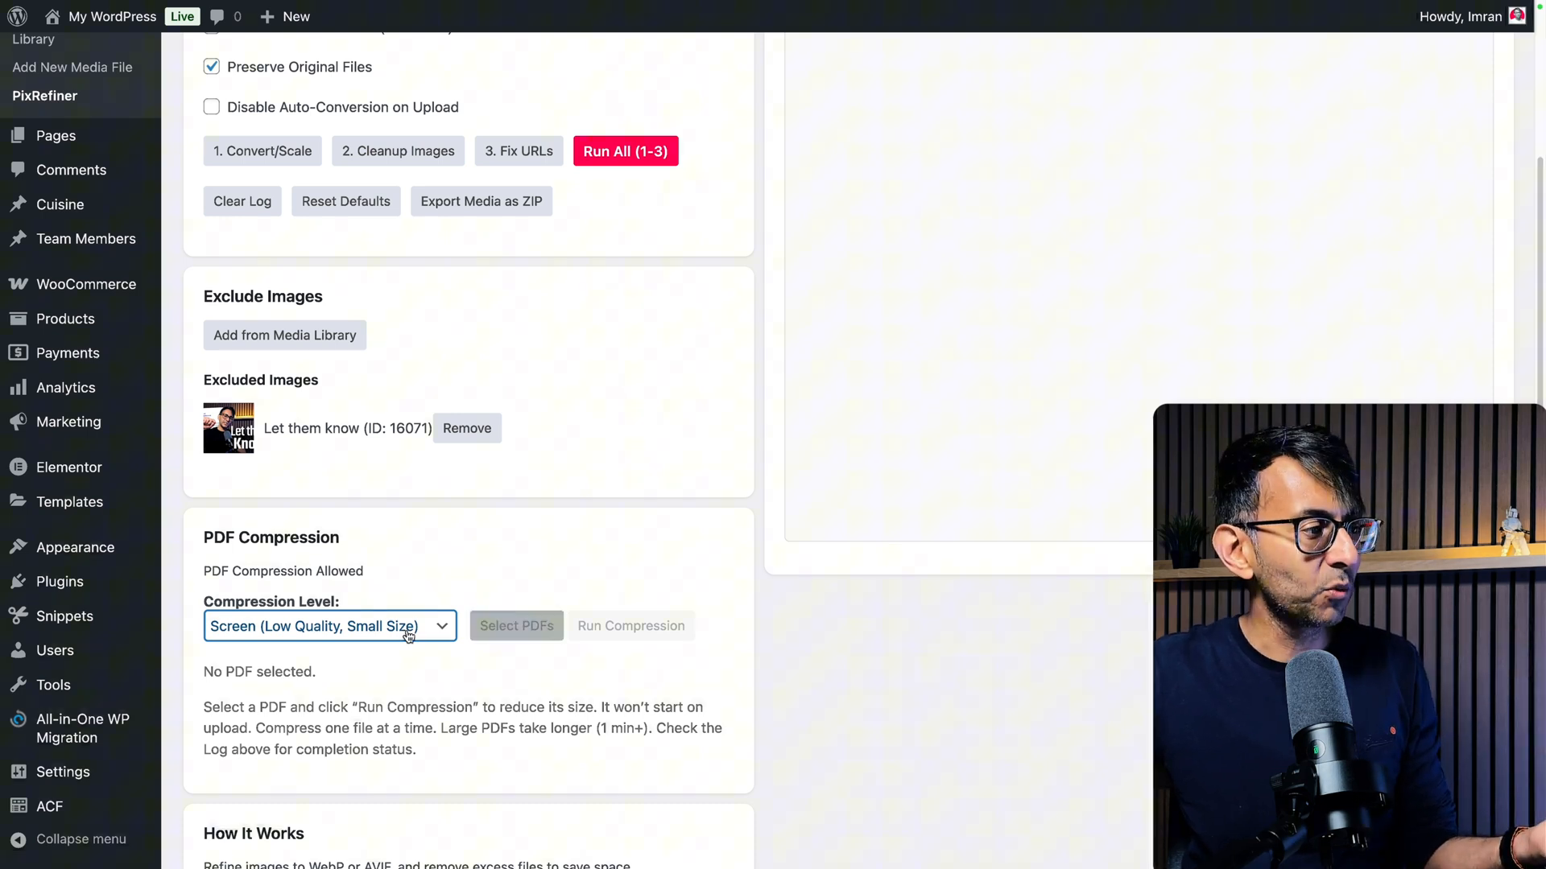
pyautogui.click(515, 627)
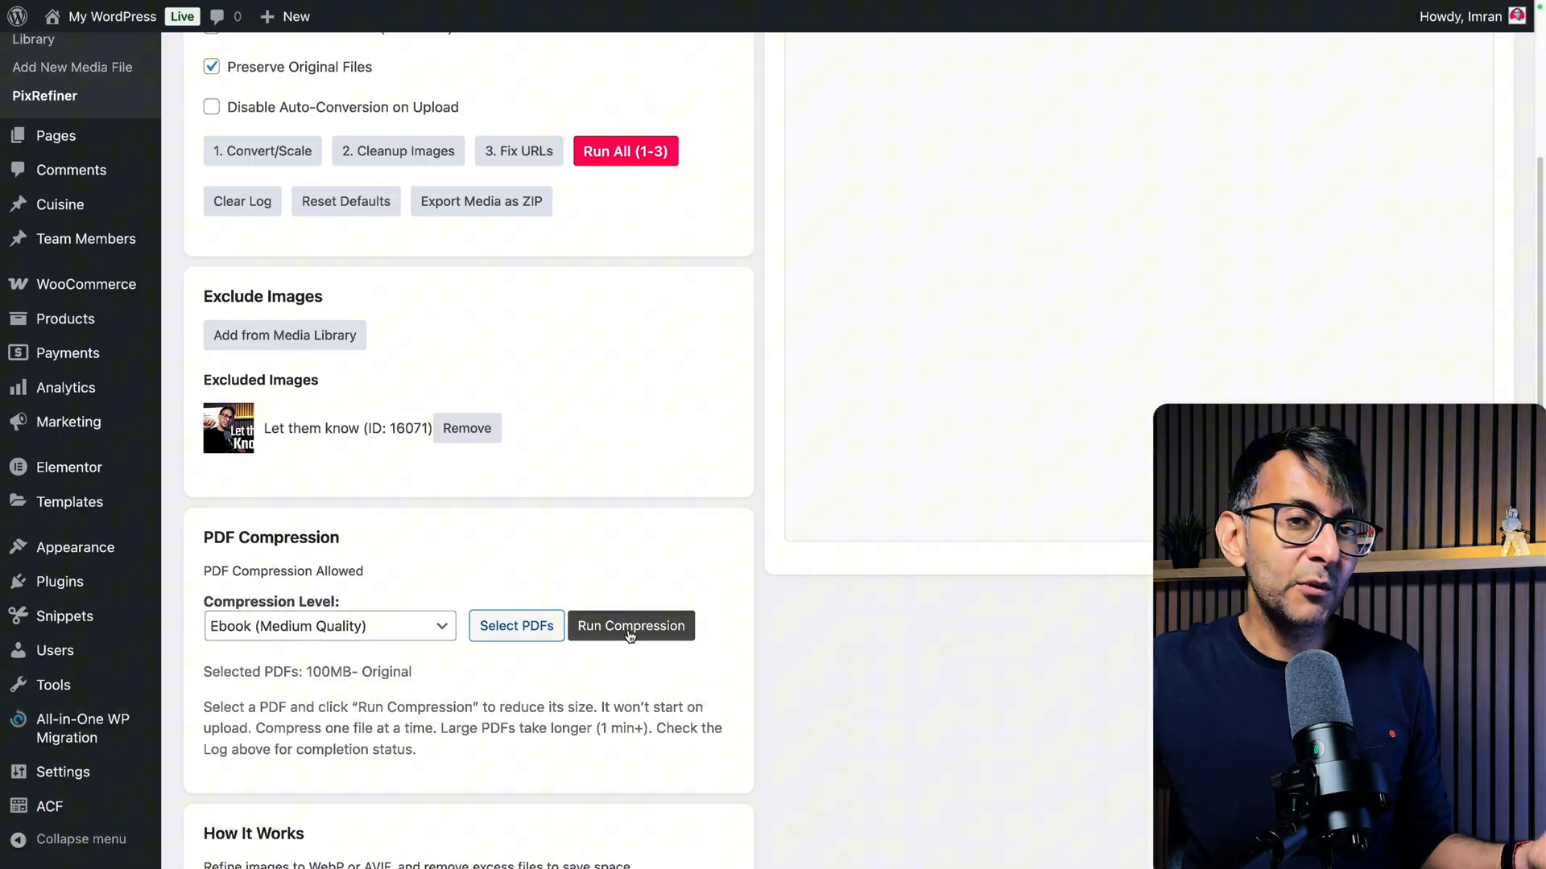
pyautogui.moveTo(703, 641)
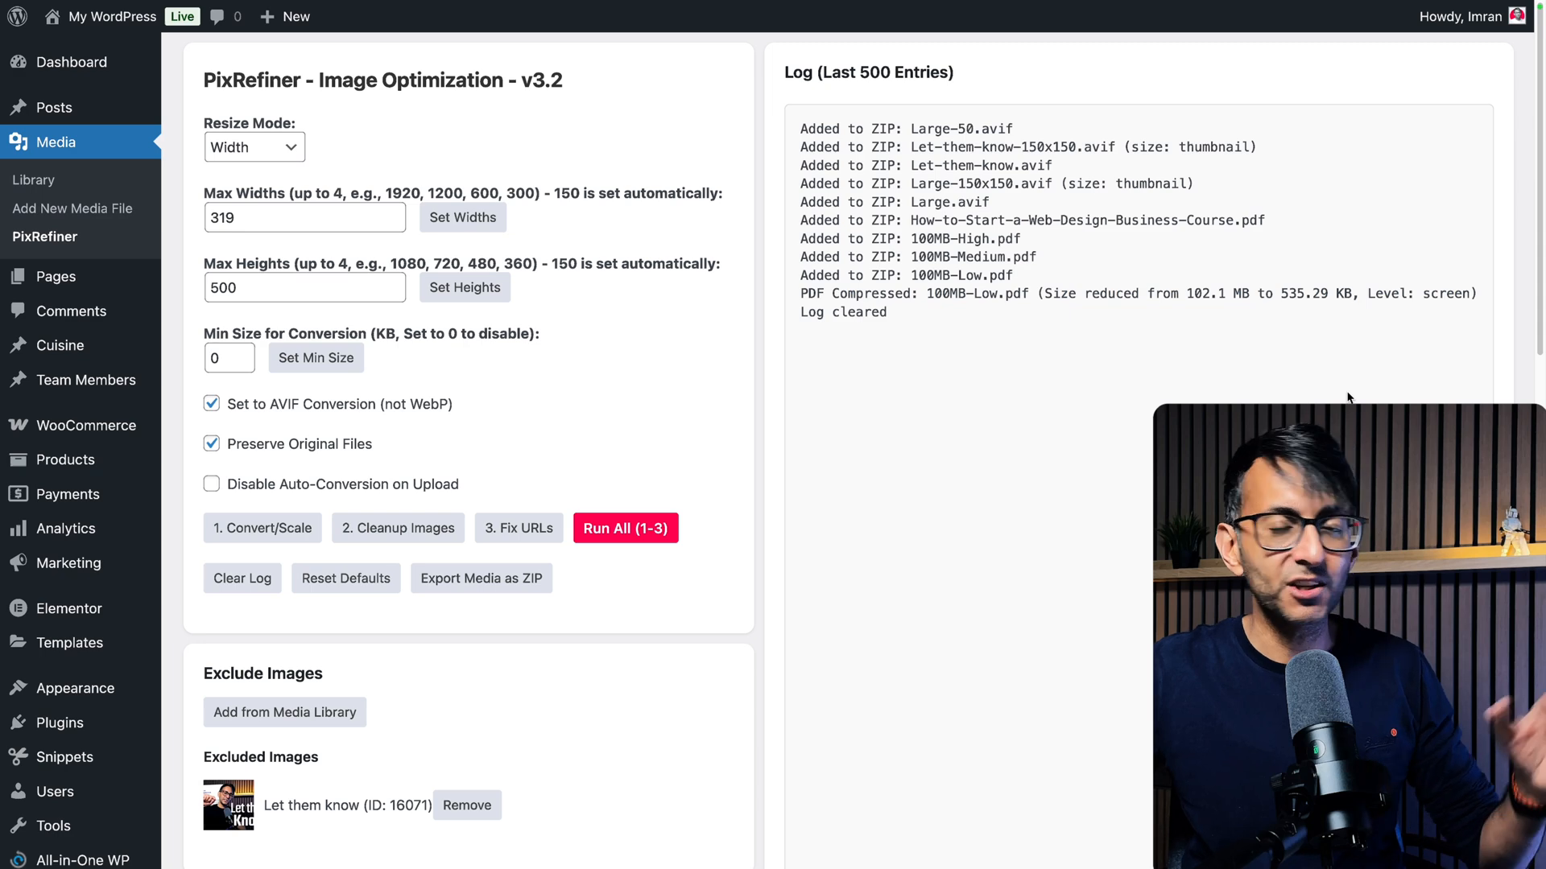
pyautogui.scroll(-3)
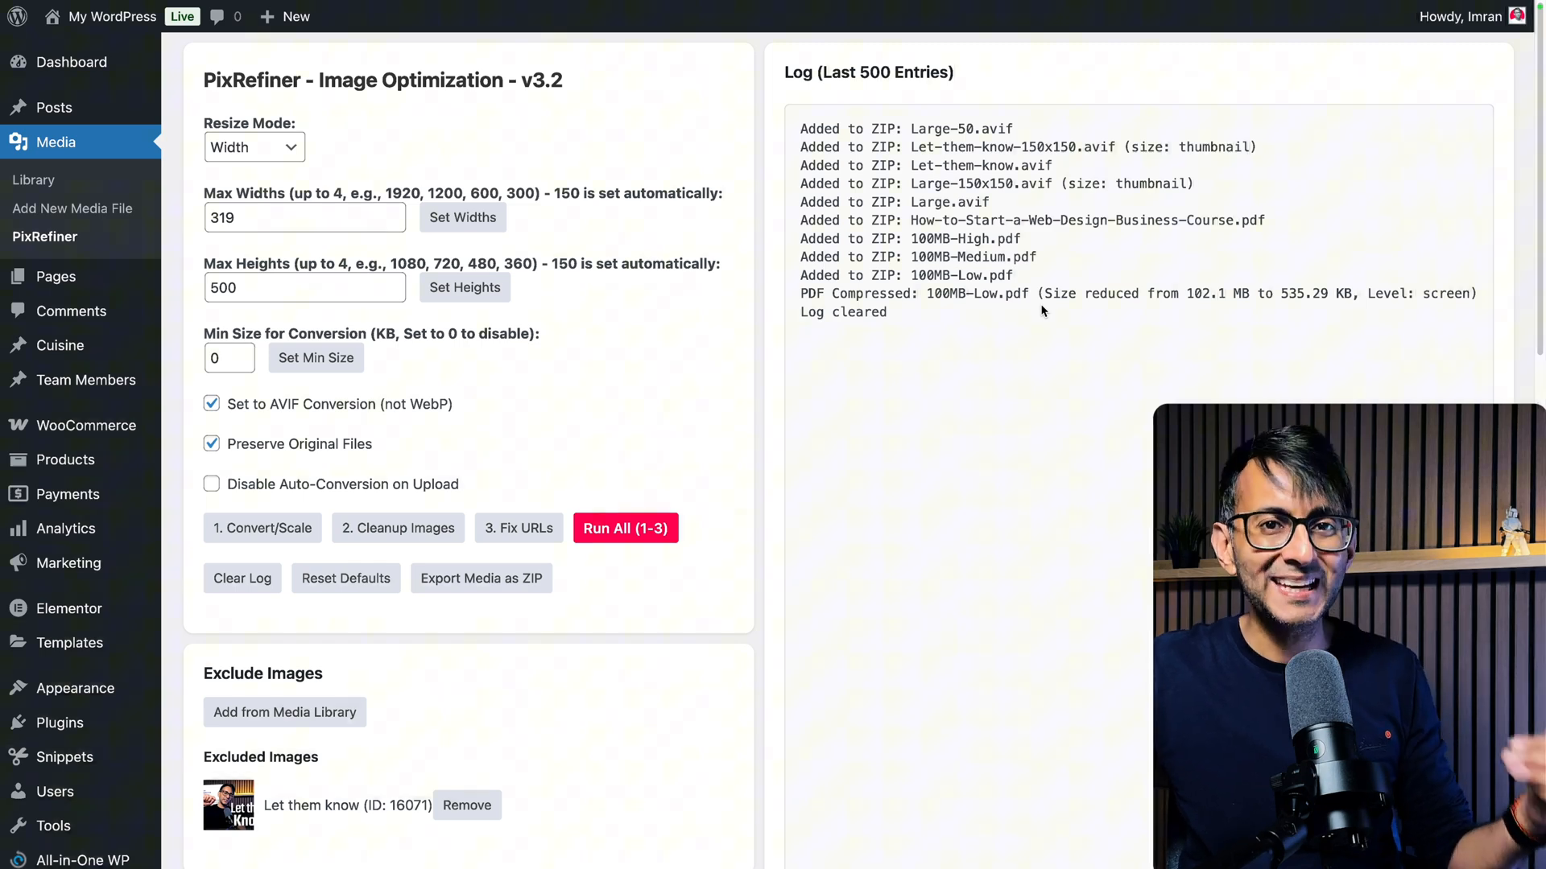
pyautogui.scroll(-3)
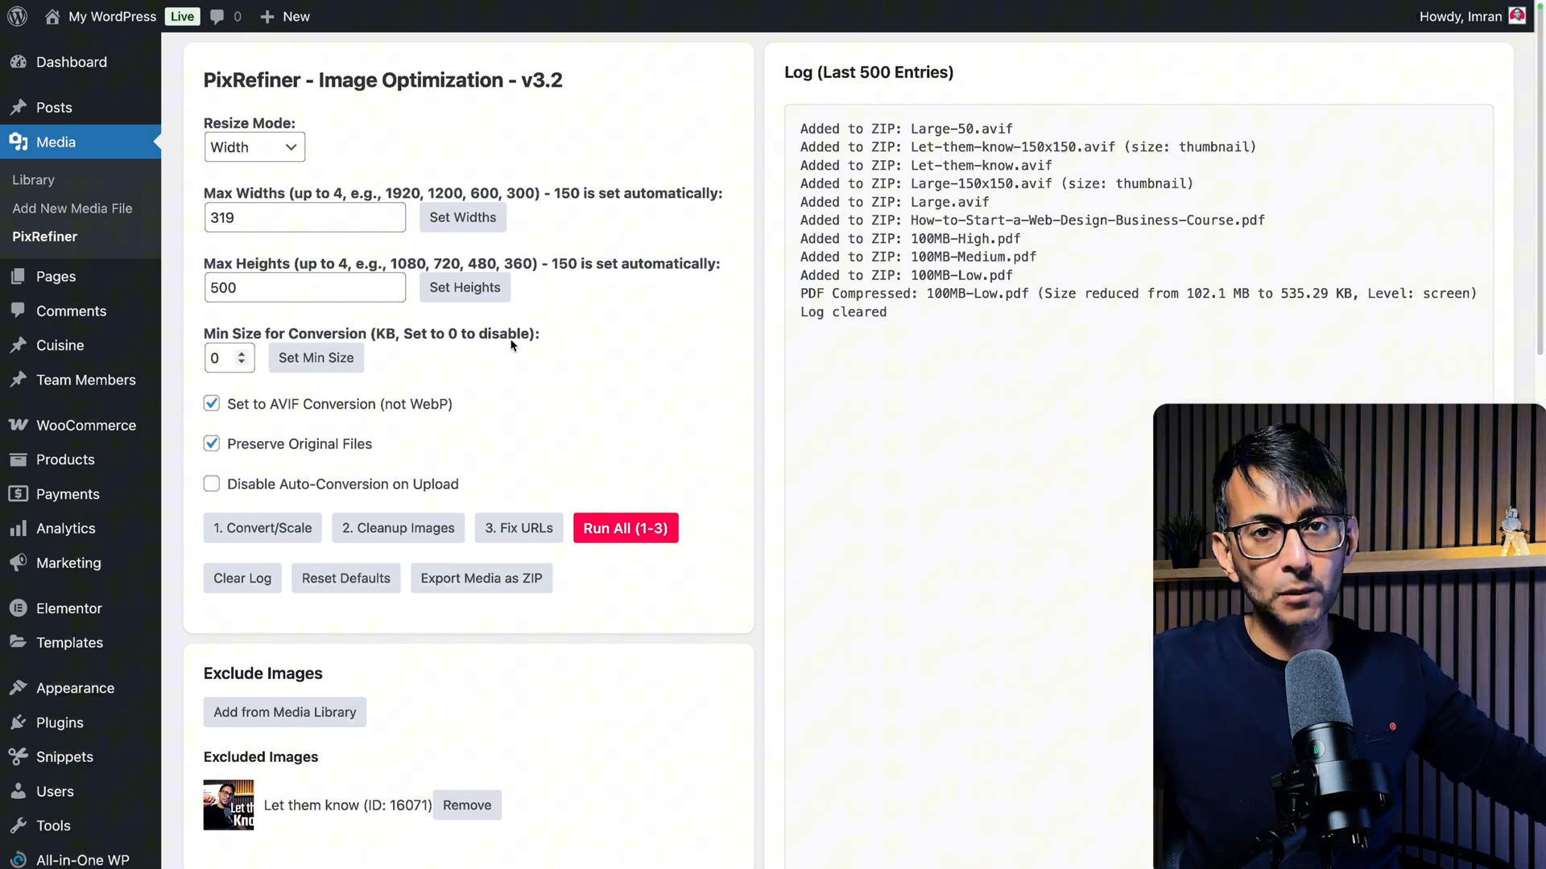
# Scroll down to the PDF Compression section, then go to Media > Library
pyautogui.scroll(-3)
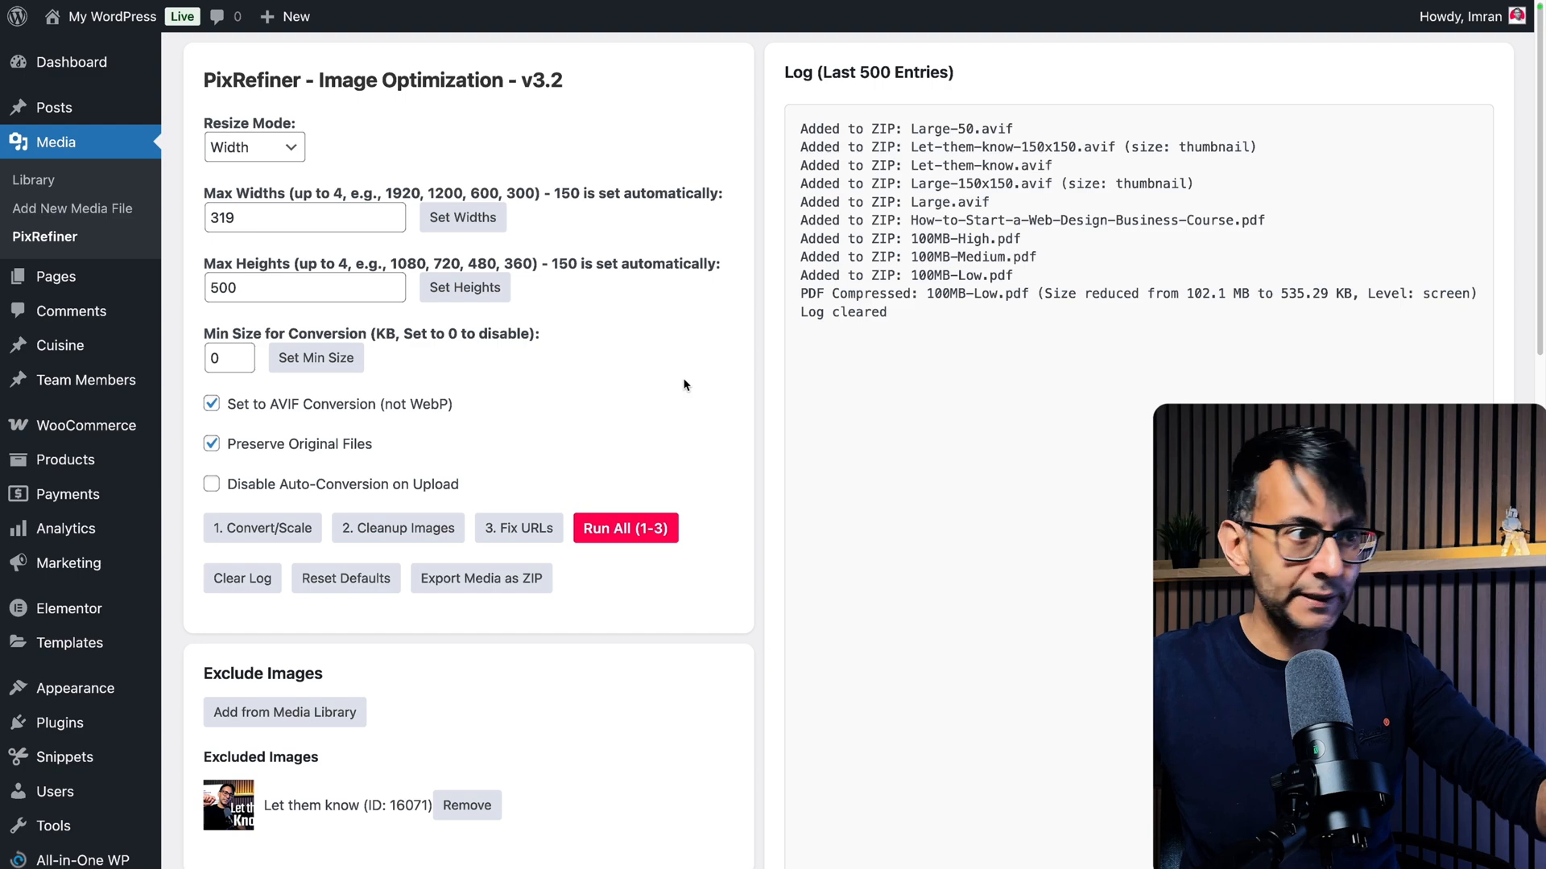
pyautogui.scroll(-3)
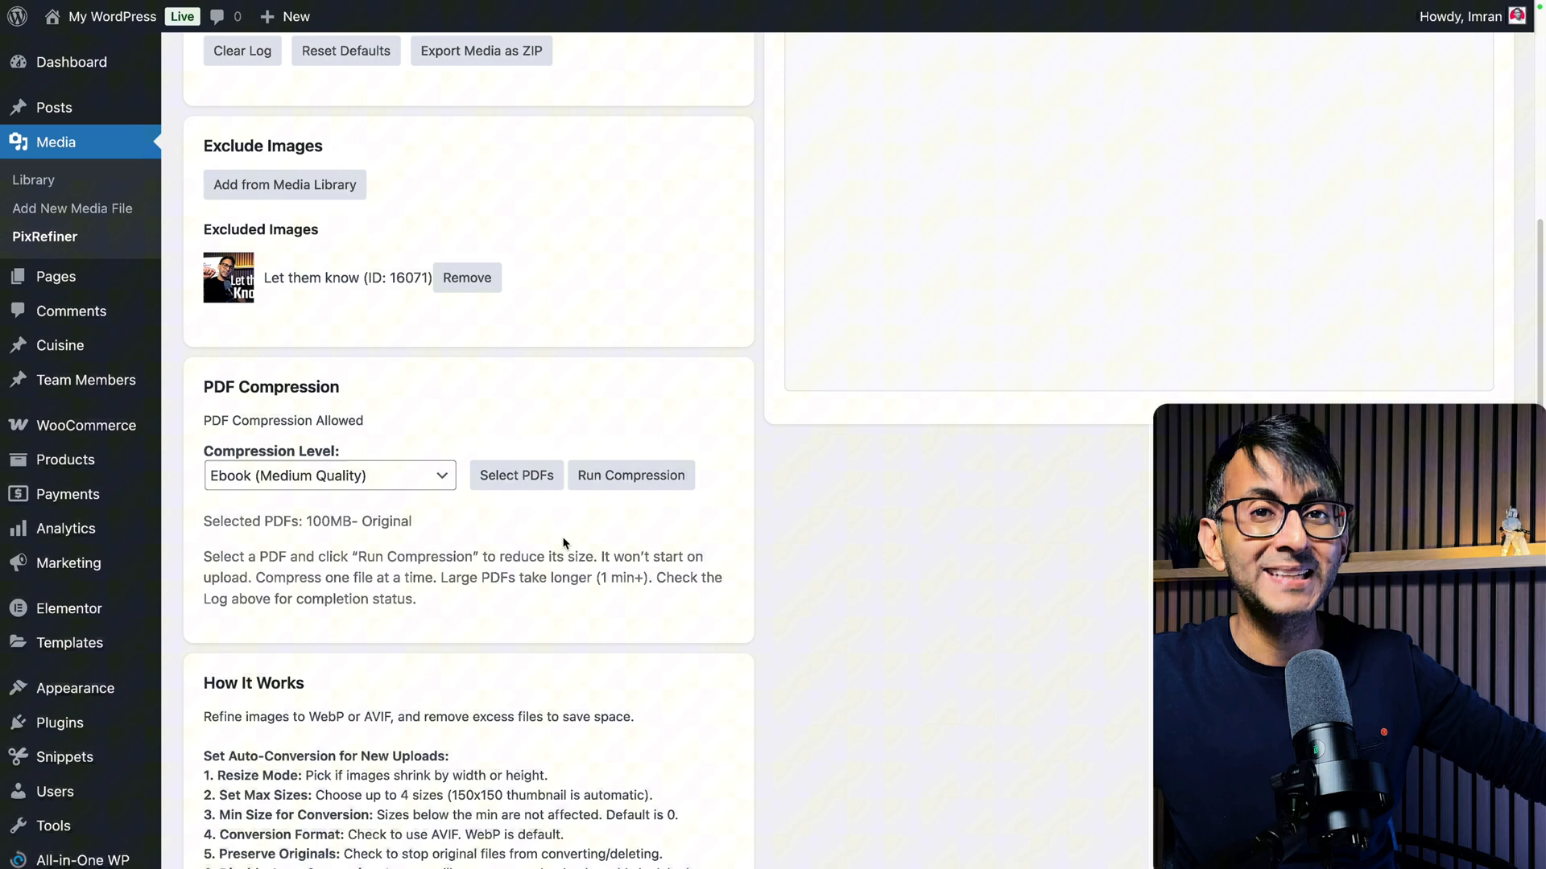
pyautogui.click(32, 179)
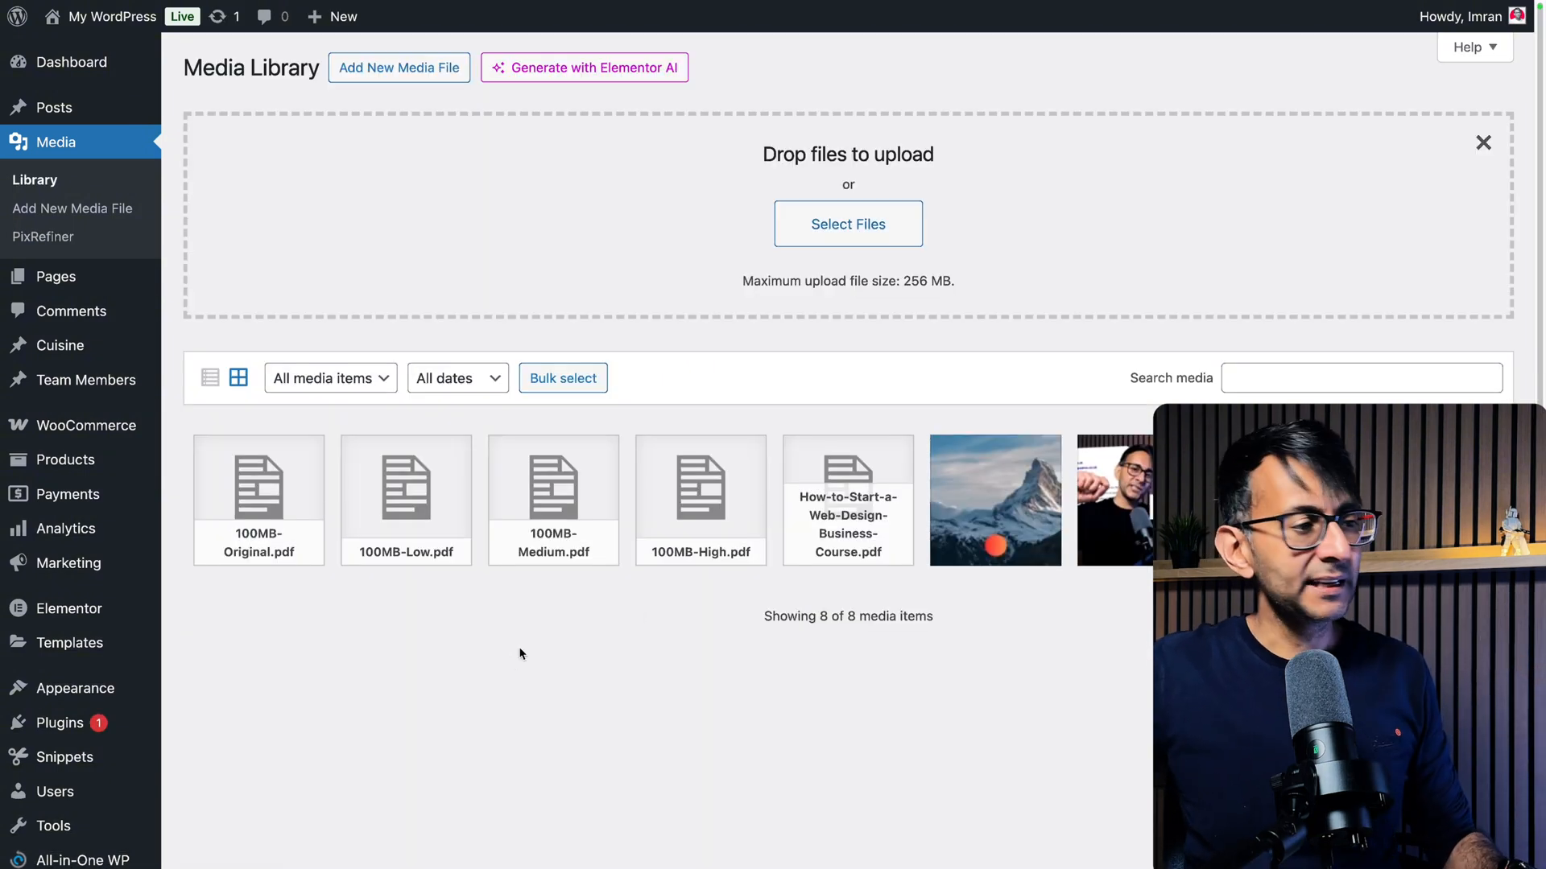
# Open the details of How-to-Start-a-Web-Design-Business-Course.pdf in the Media Library
pyautogui.click(847, 490)
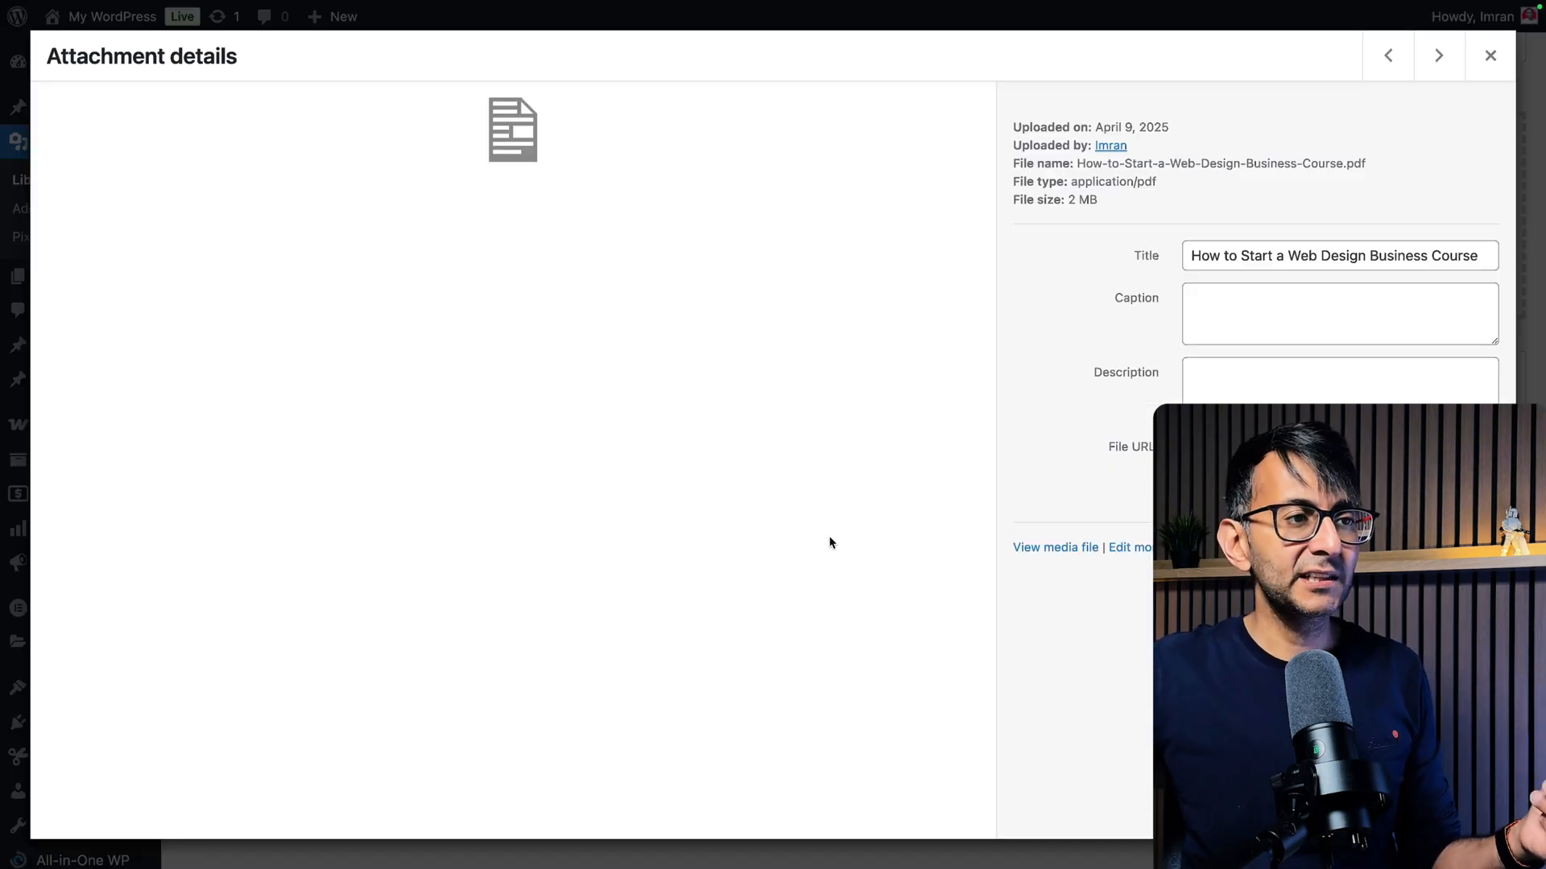
pyautogui.moveTo(1061, 509)
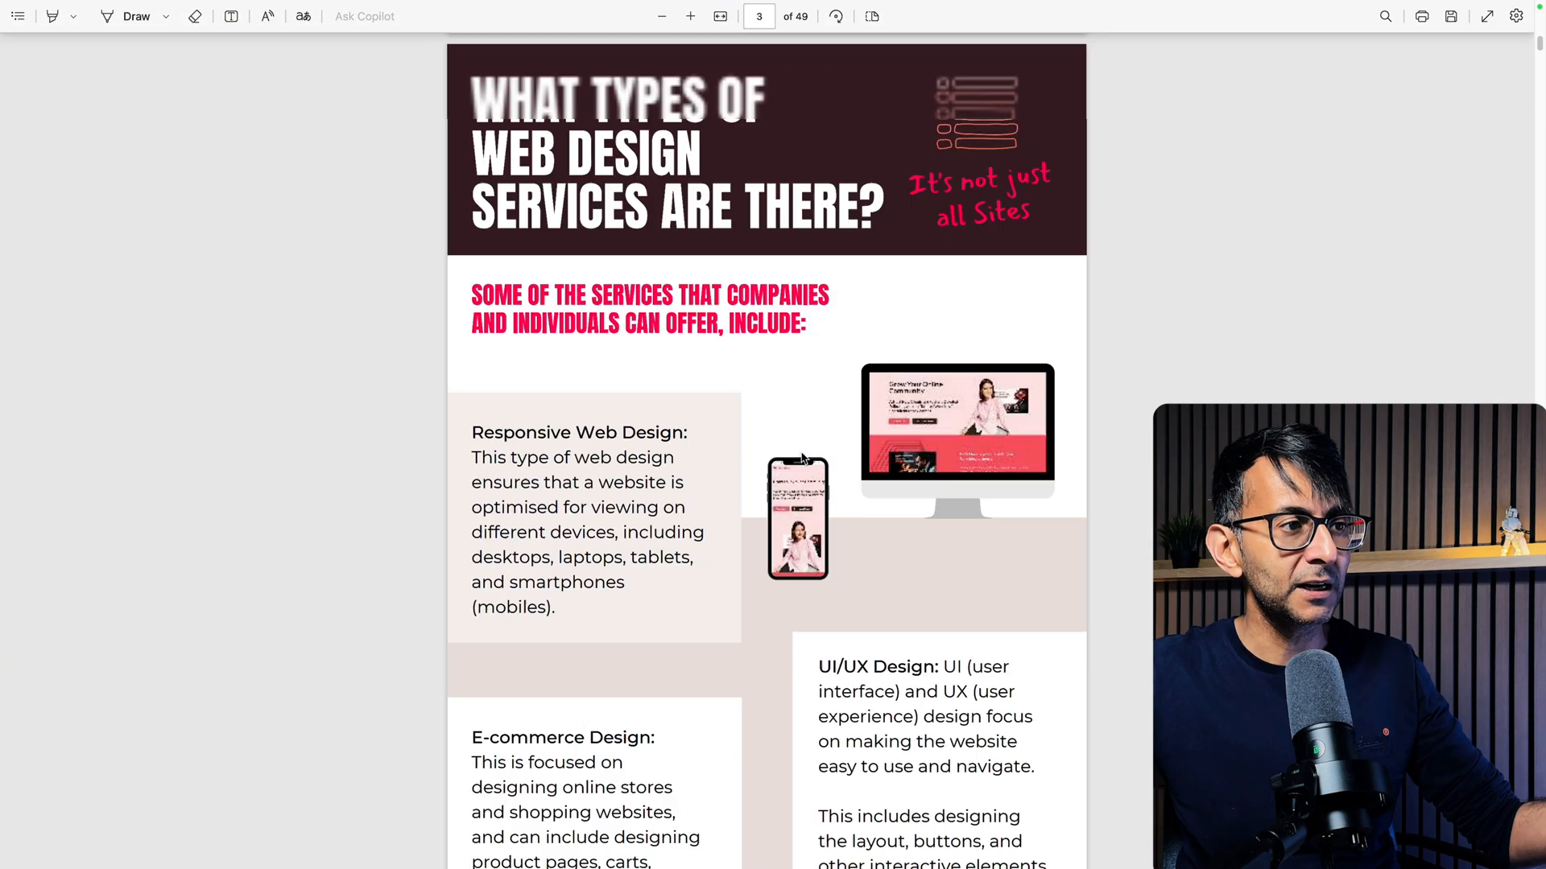
# Scroll through the web design course pages in Edge's PDF viewer
pyautogui.scroll(-3)
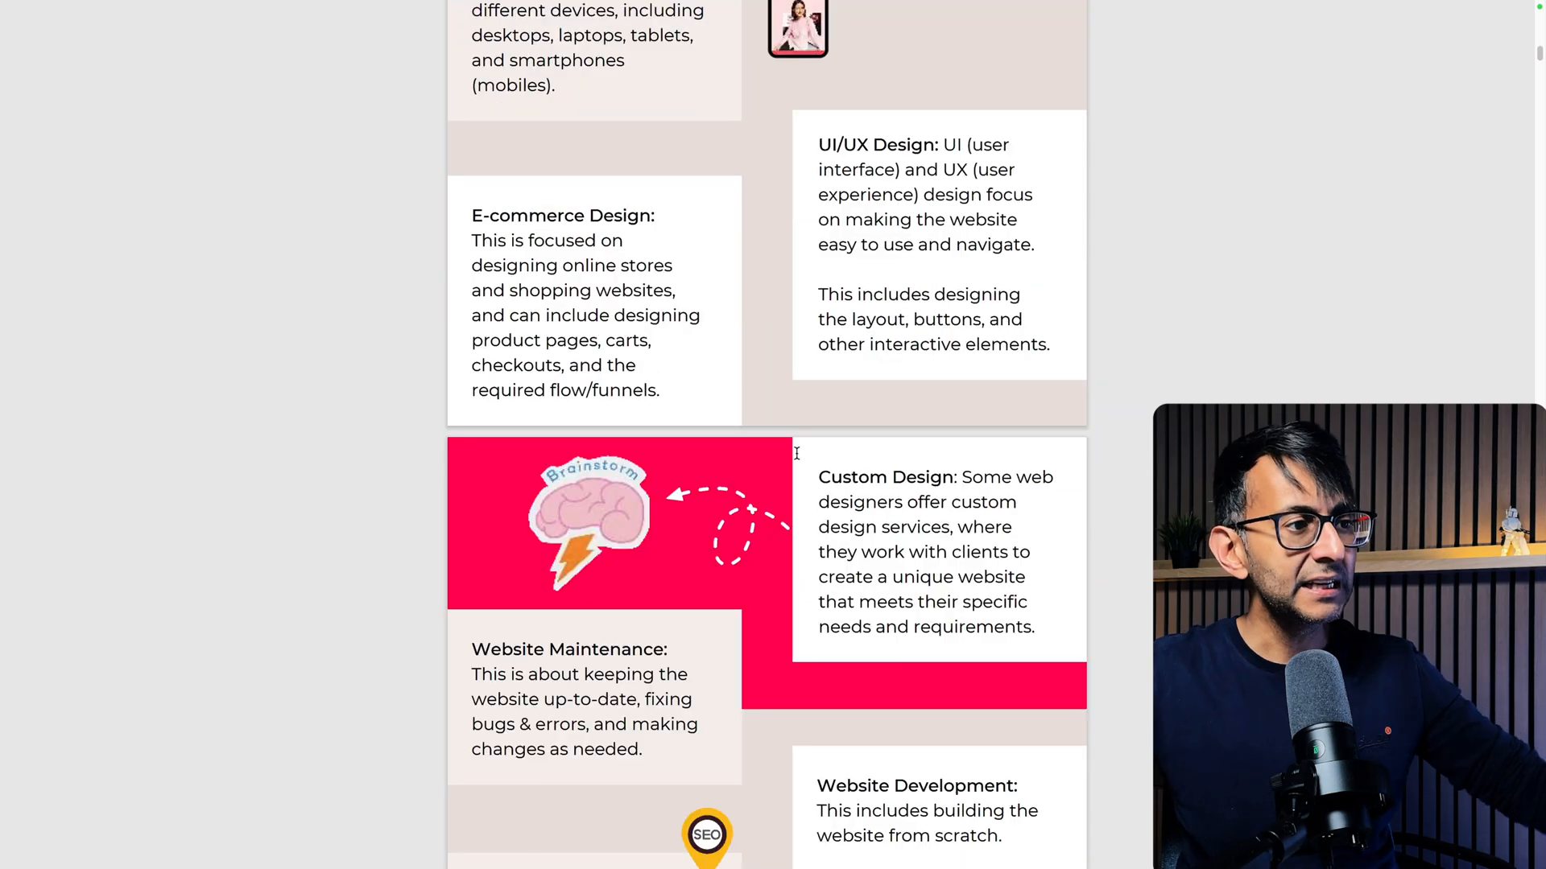
pyautogui.scroll(-3)
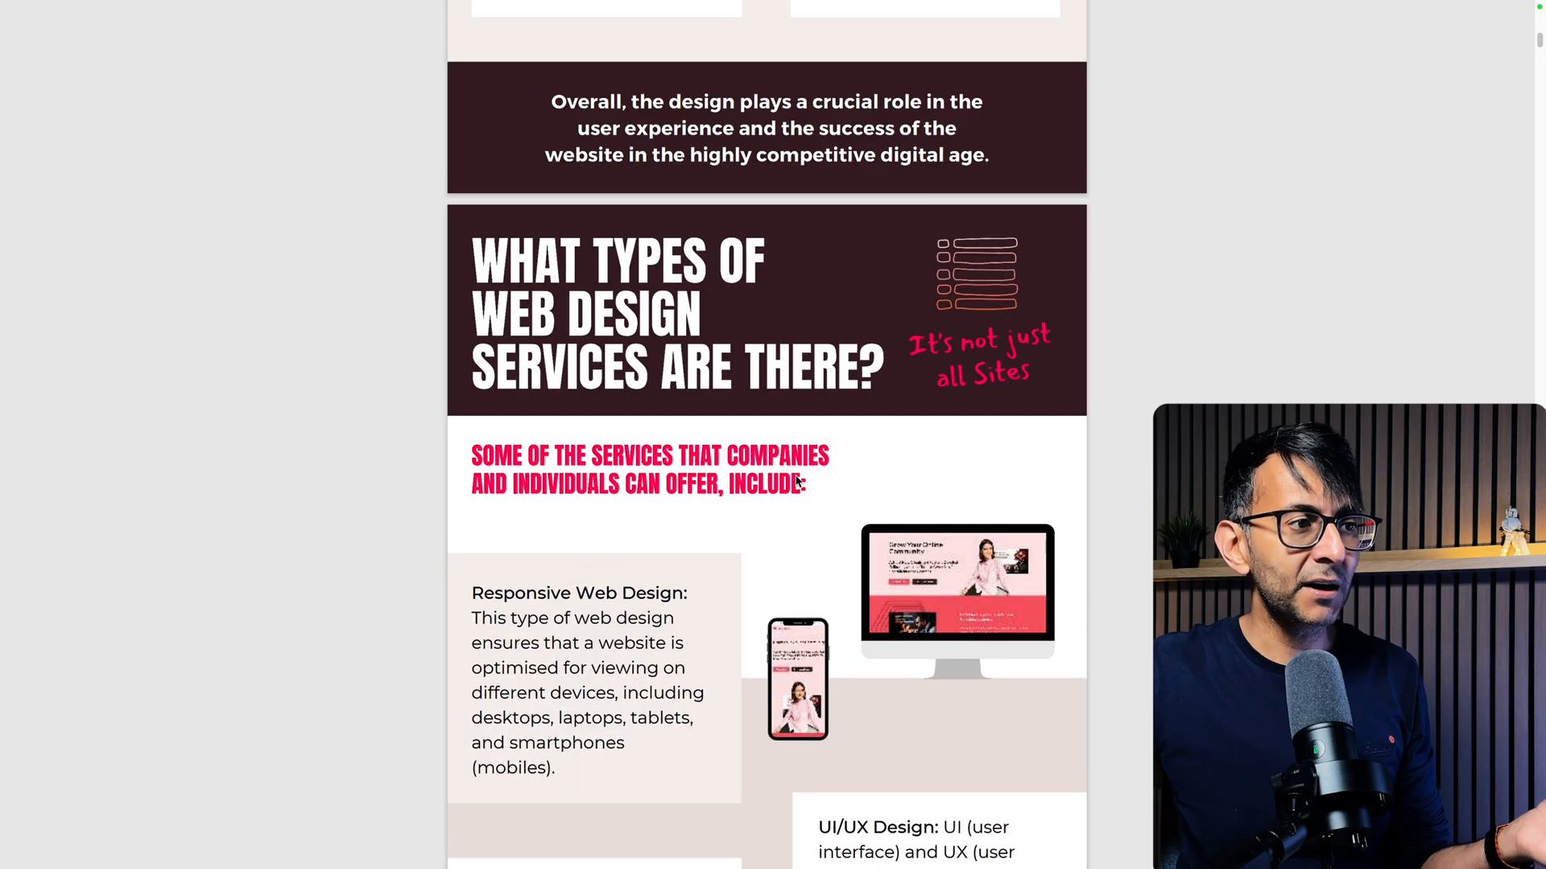
pyautogui.scroll(-3)
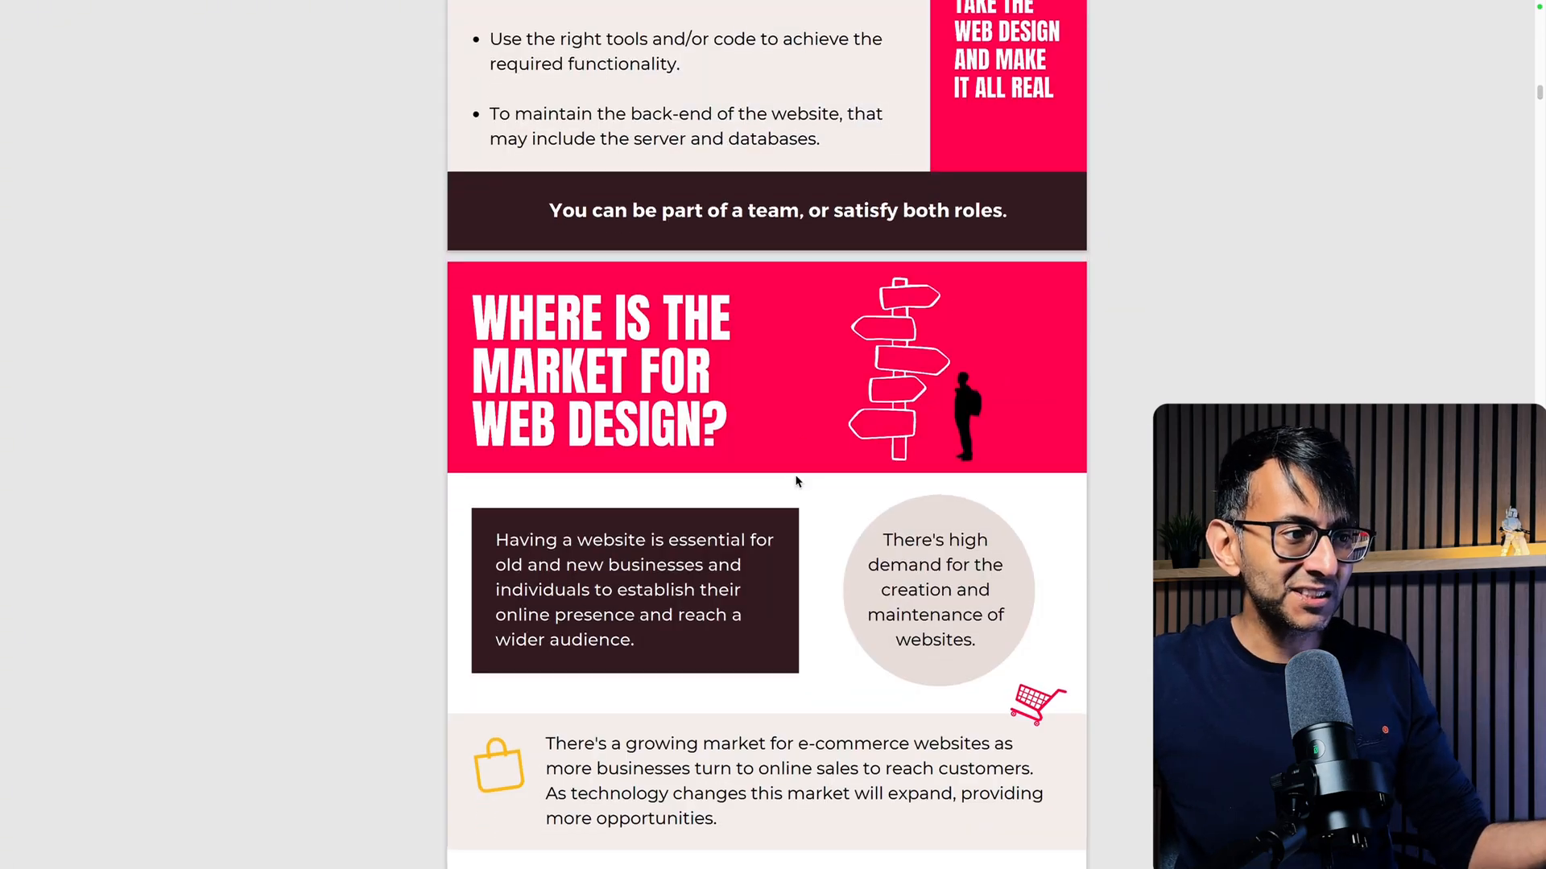
pyautogui.scroll(-3)
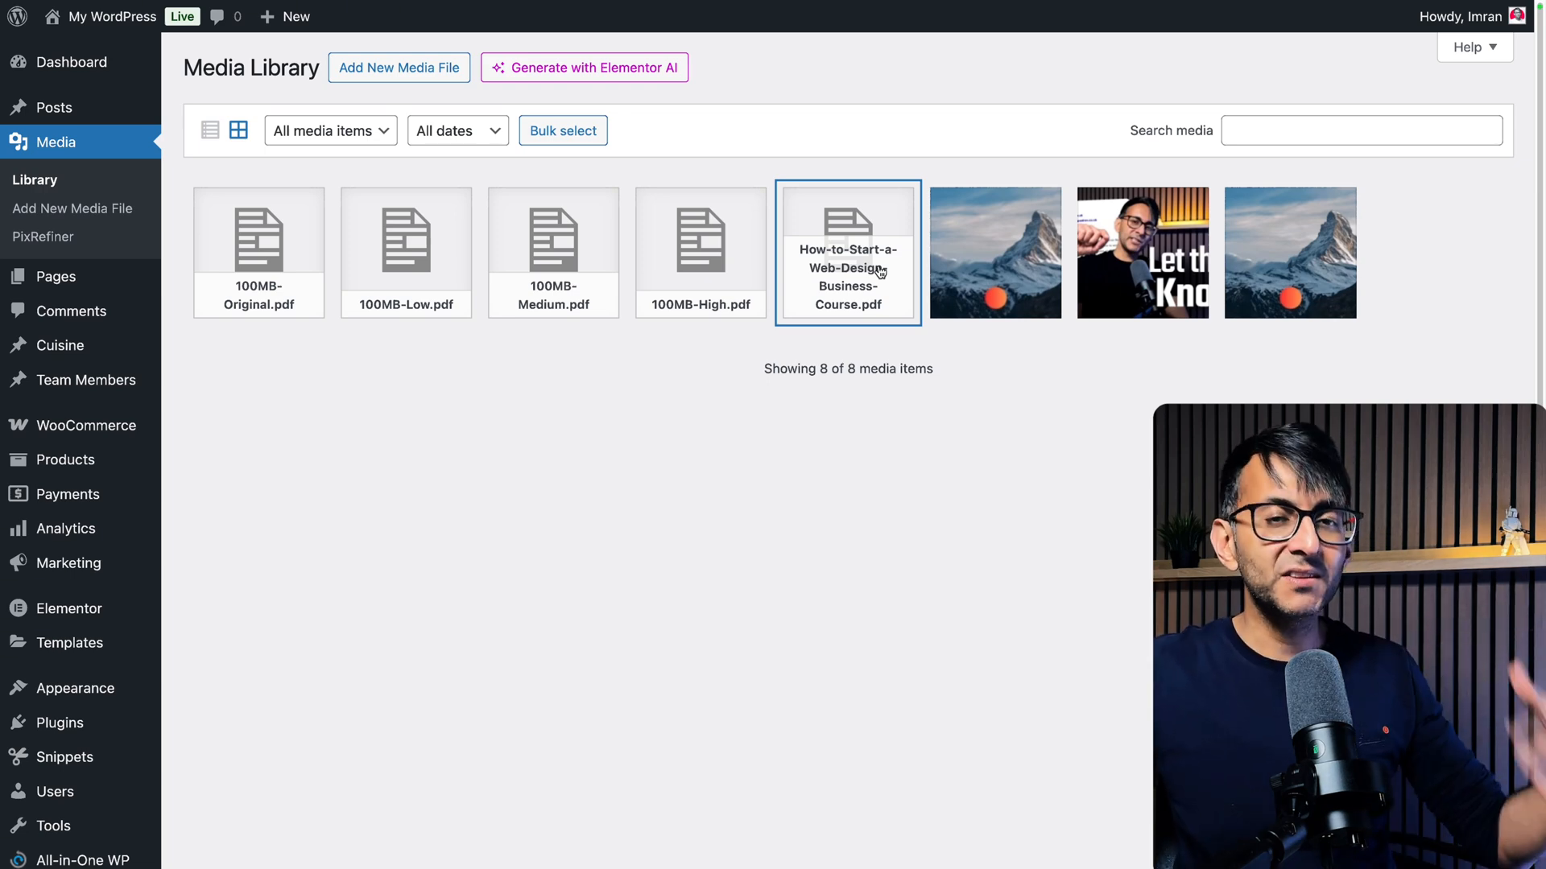
pyautogui.moveTo(540, 420)
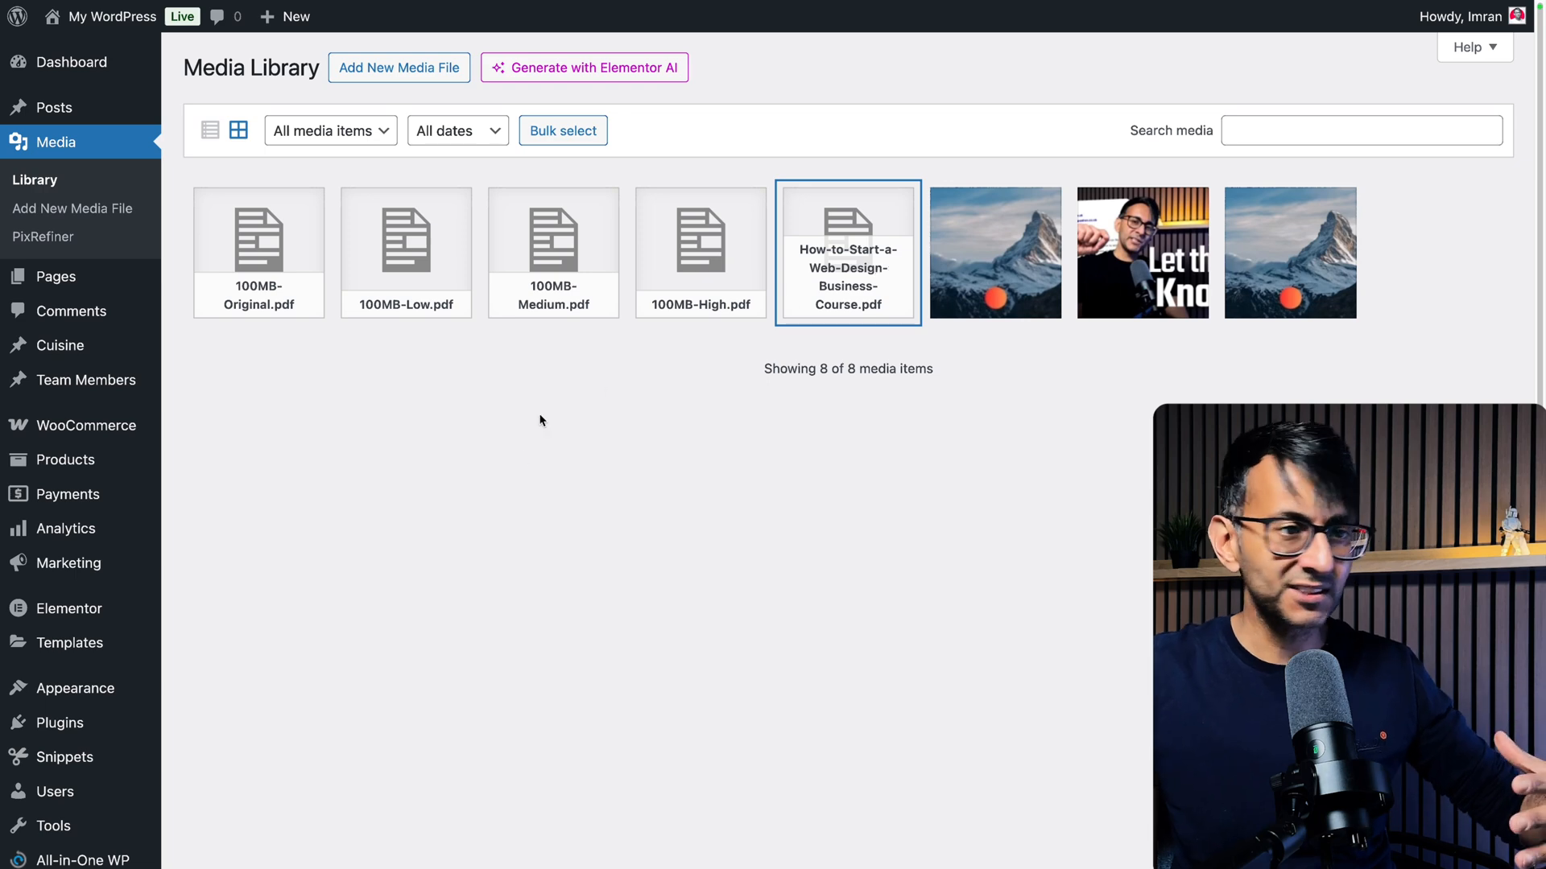
# Open the 100MB test PDF from the Media Library for viewing
pyautogui.click(257, 251)
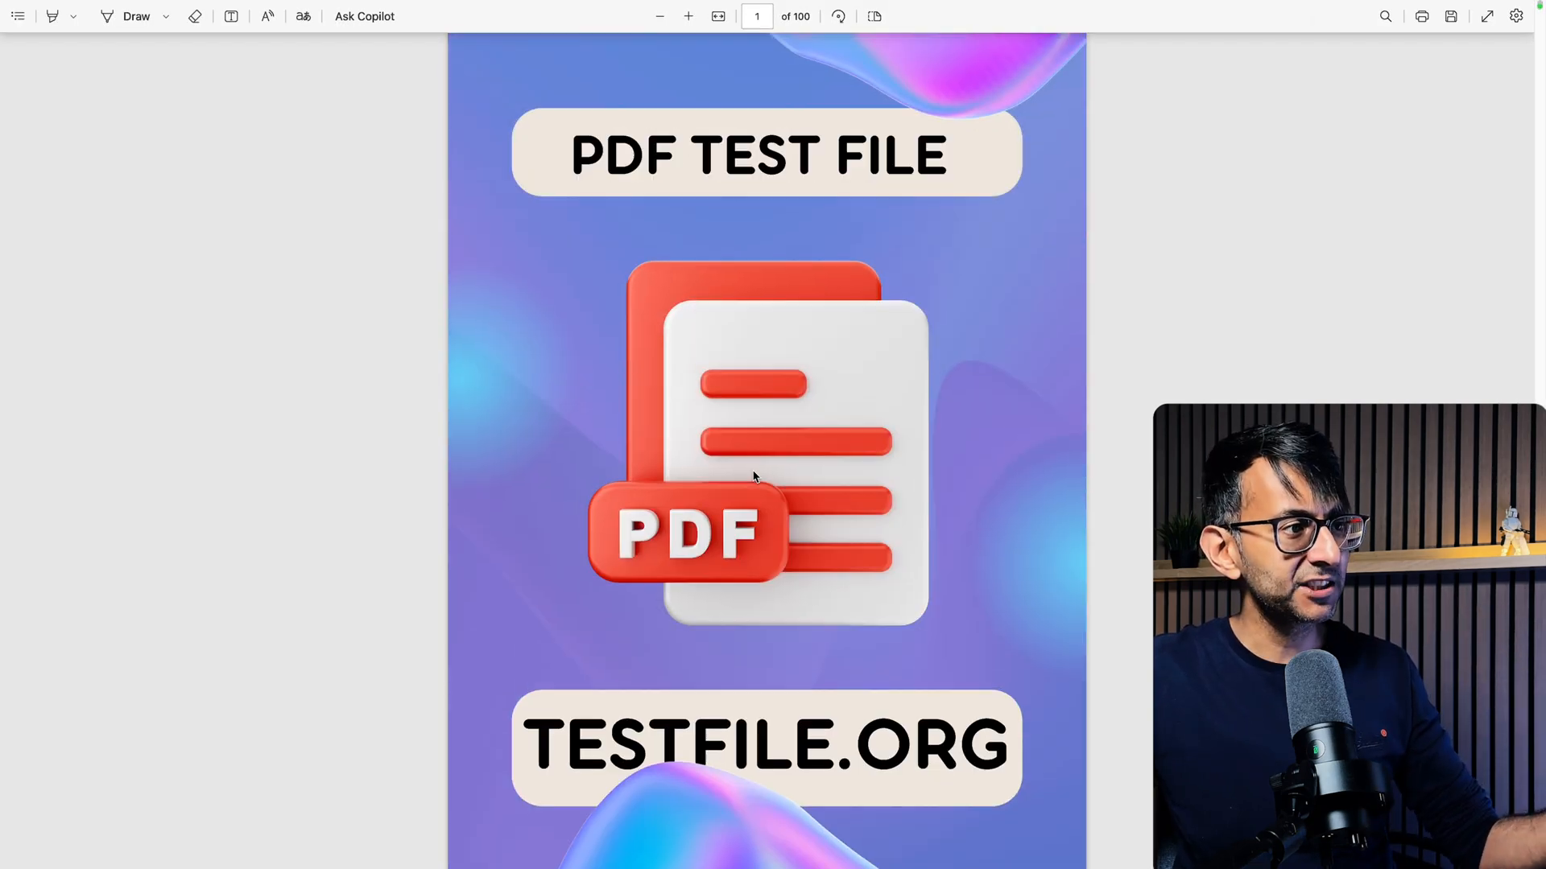
# Start scrolling through the 100-page test PDF in Edge
pyautogui.scroll(-3)
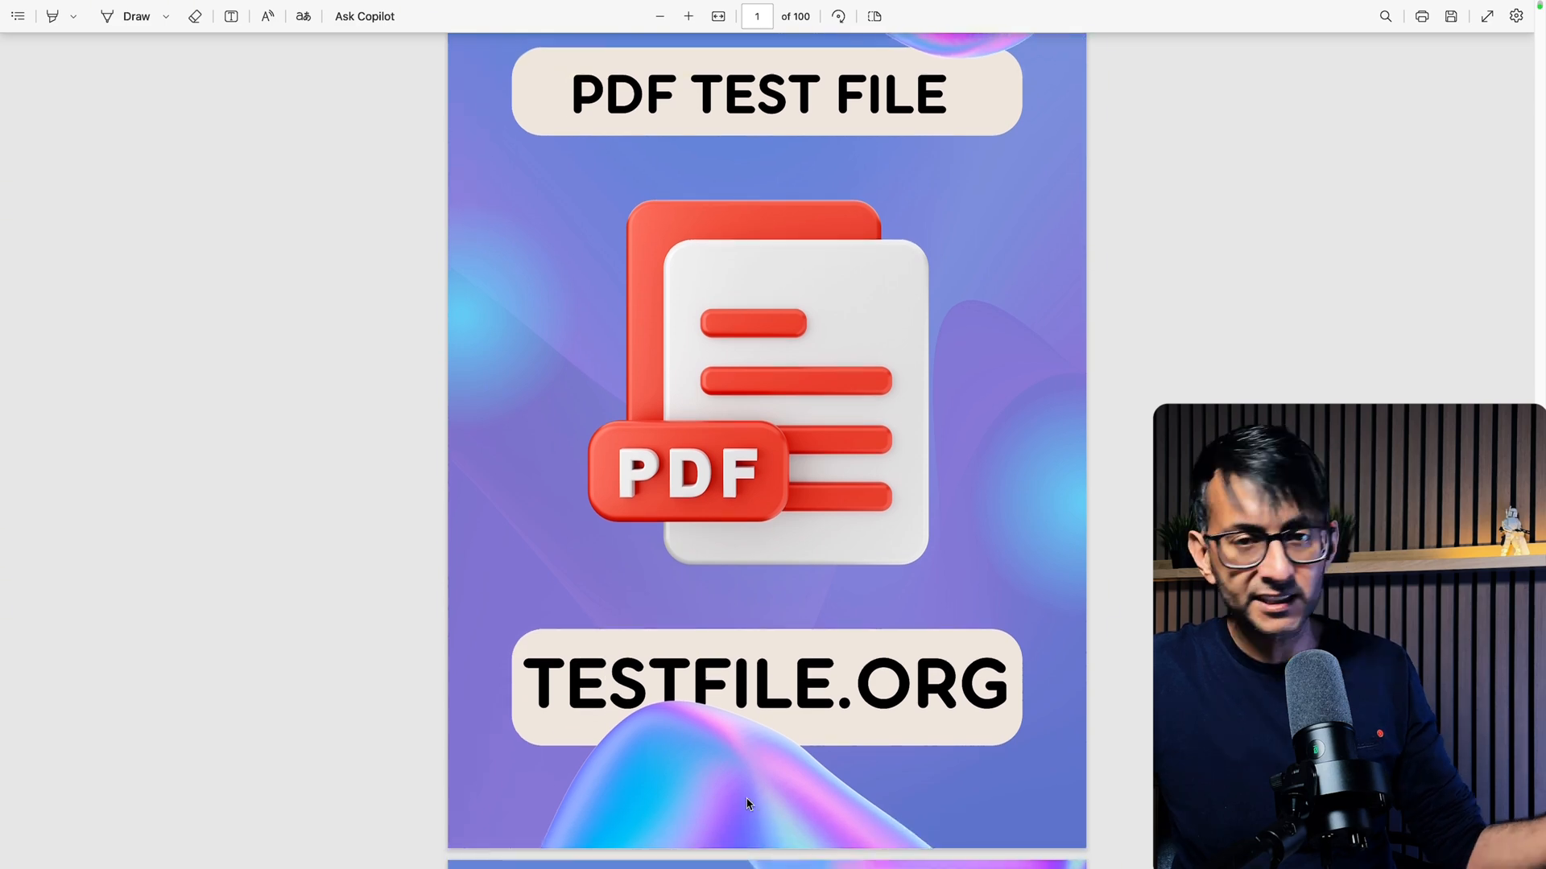
pyautogui.moveTo(837, 457)
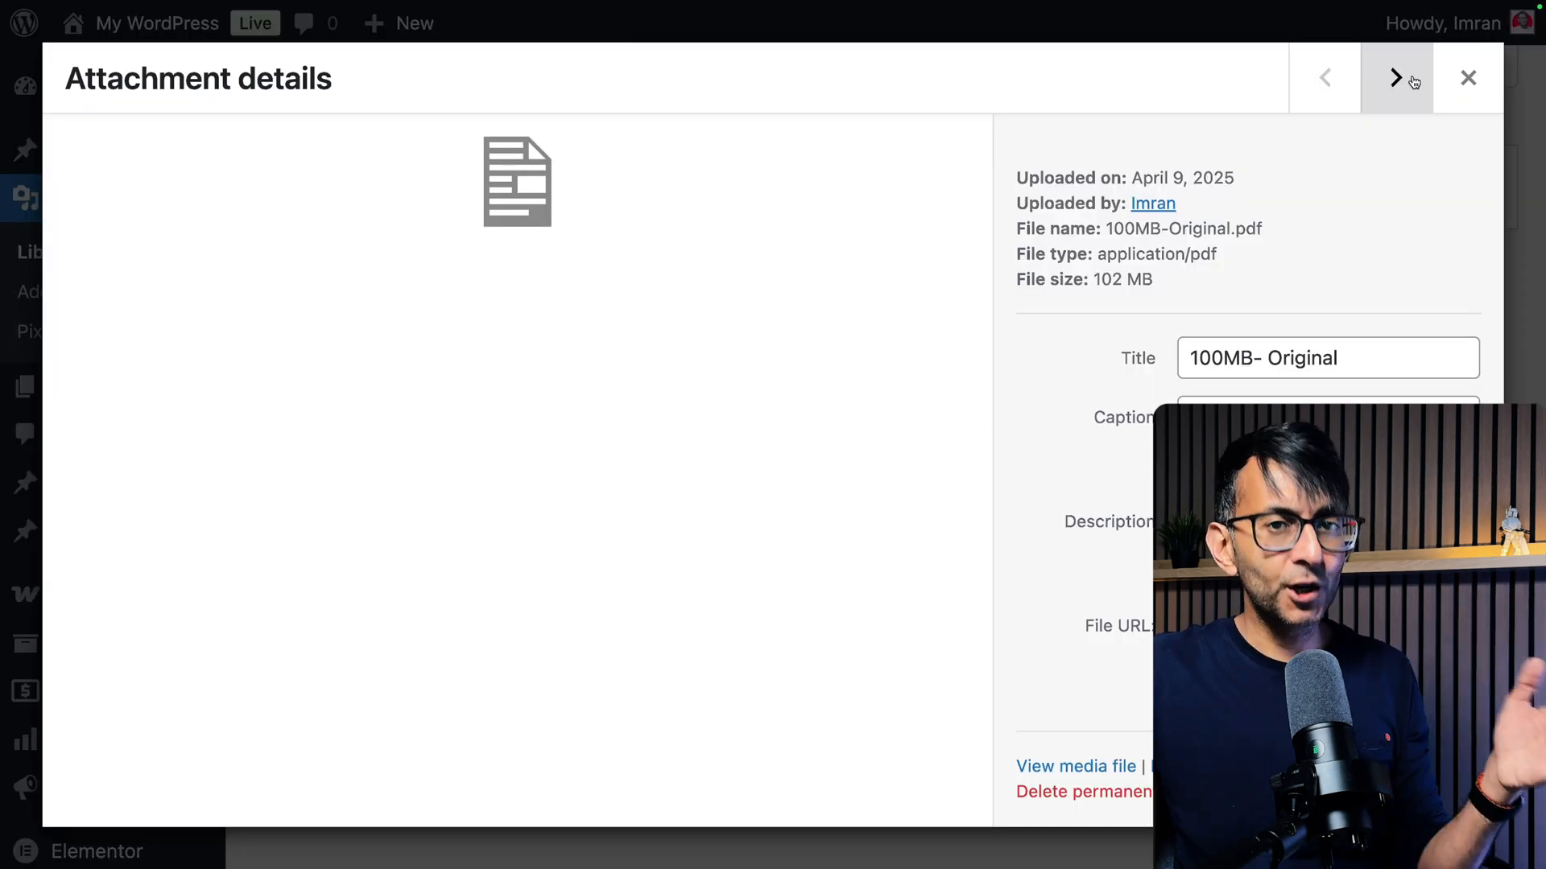
# Flip between 100MB-Low (535 KB) and Medium (646 KB) details, then reopen PixRefiner
pyautogui.click(1395, 78)
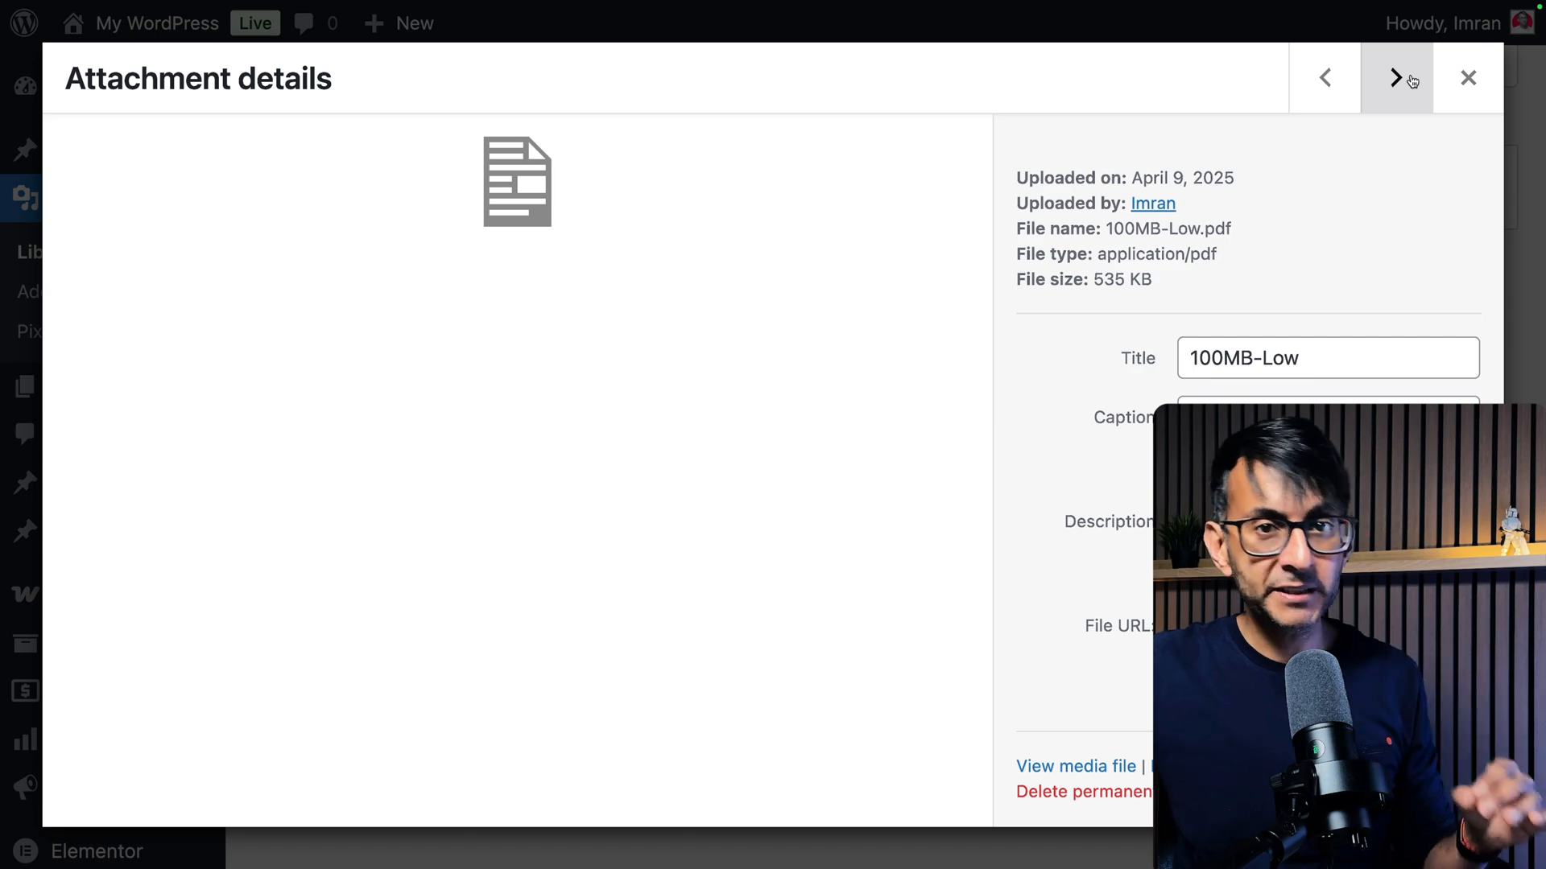
pyautogui.click(1396, 78)
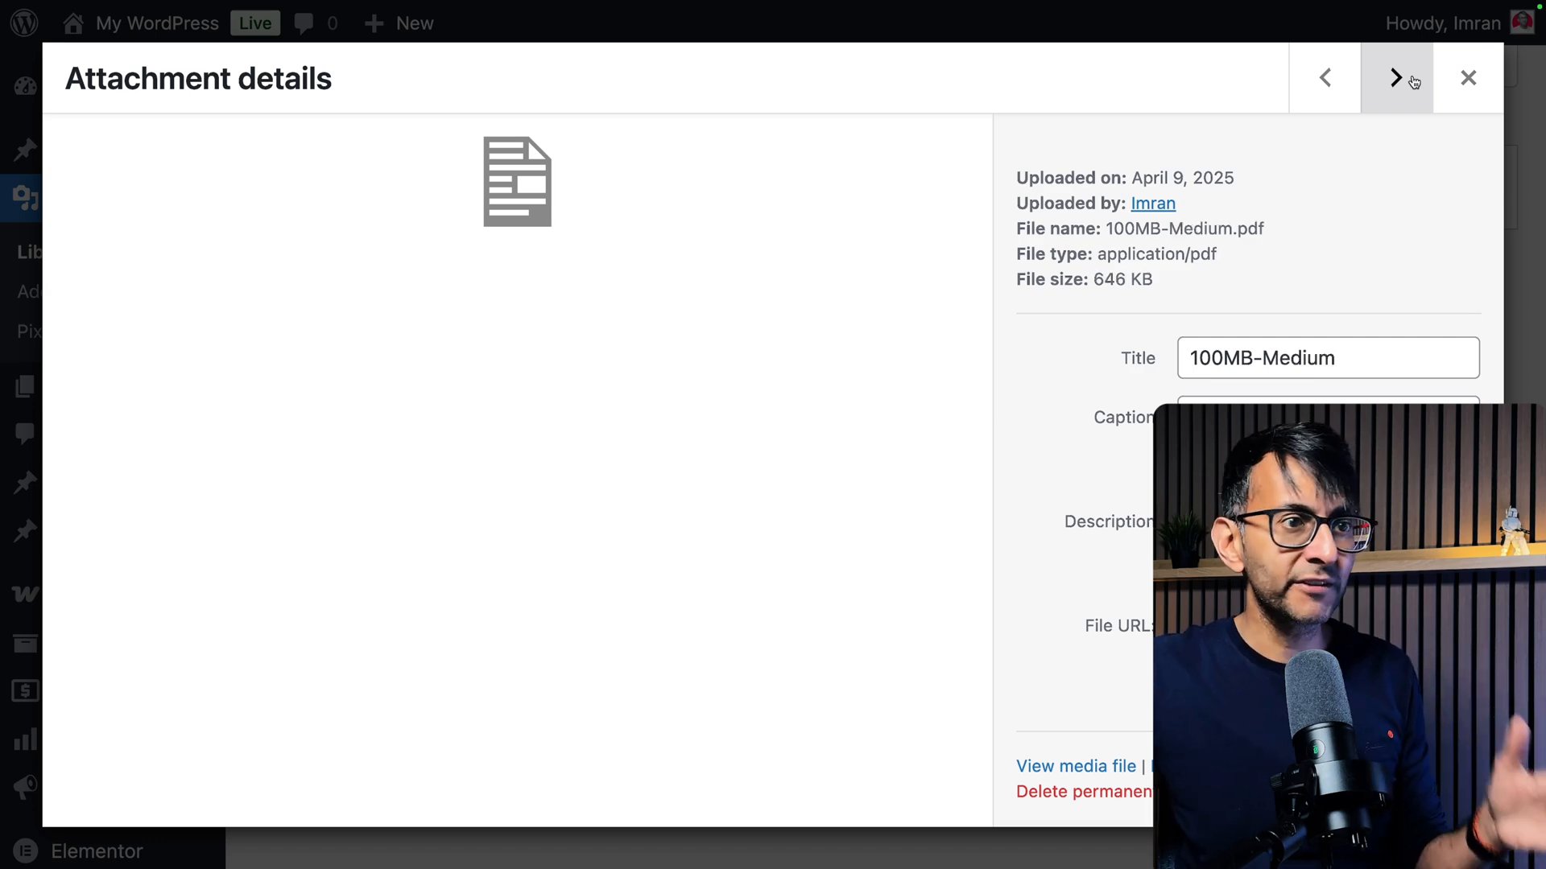
pyautogui.click(1395, 78)
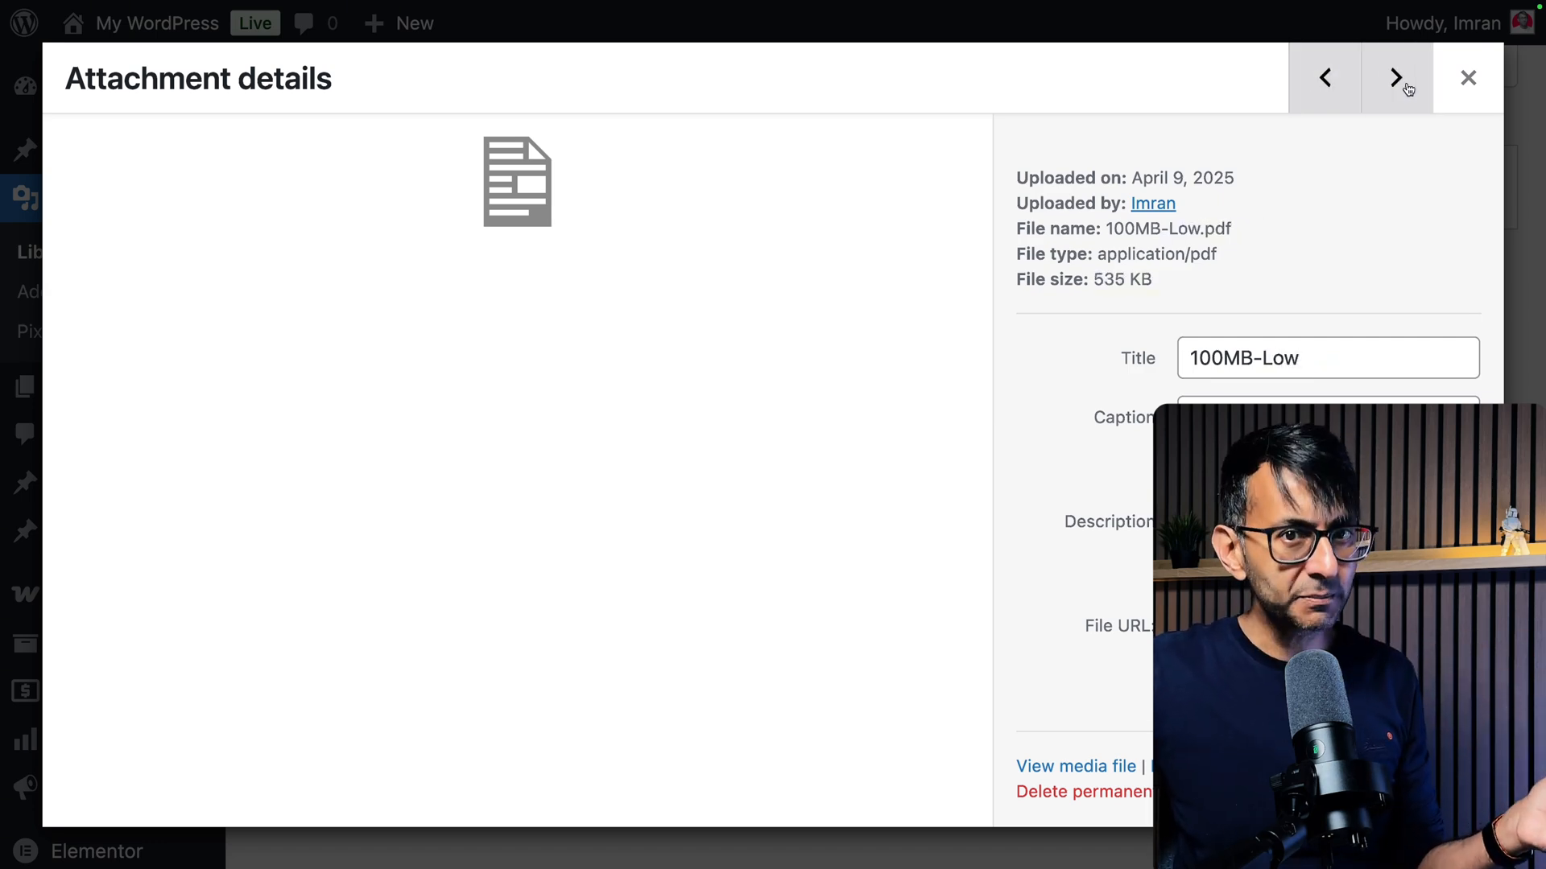
pyautogui.click(1396, 78)
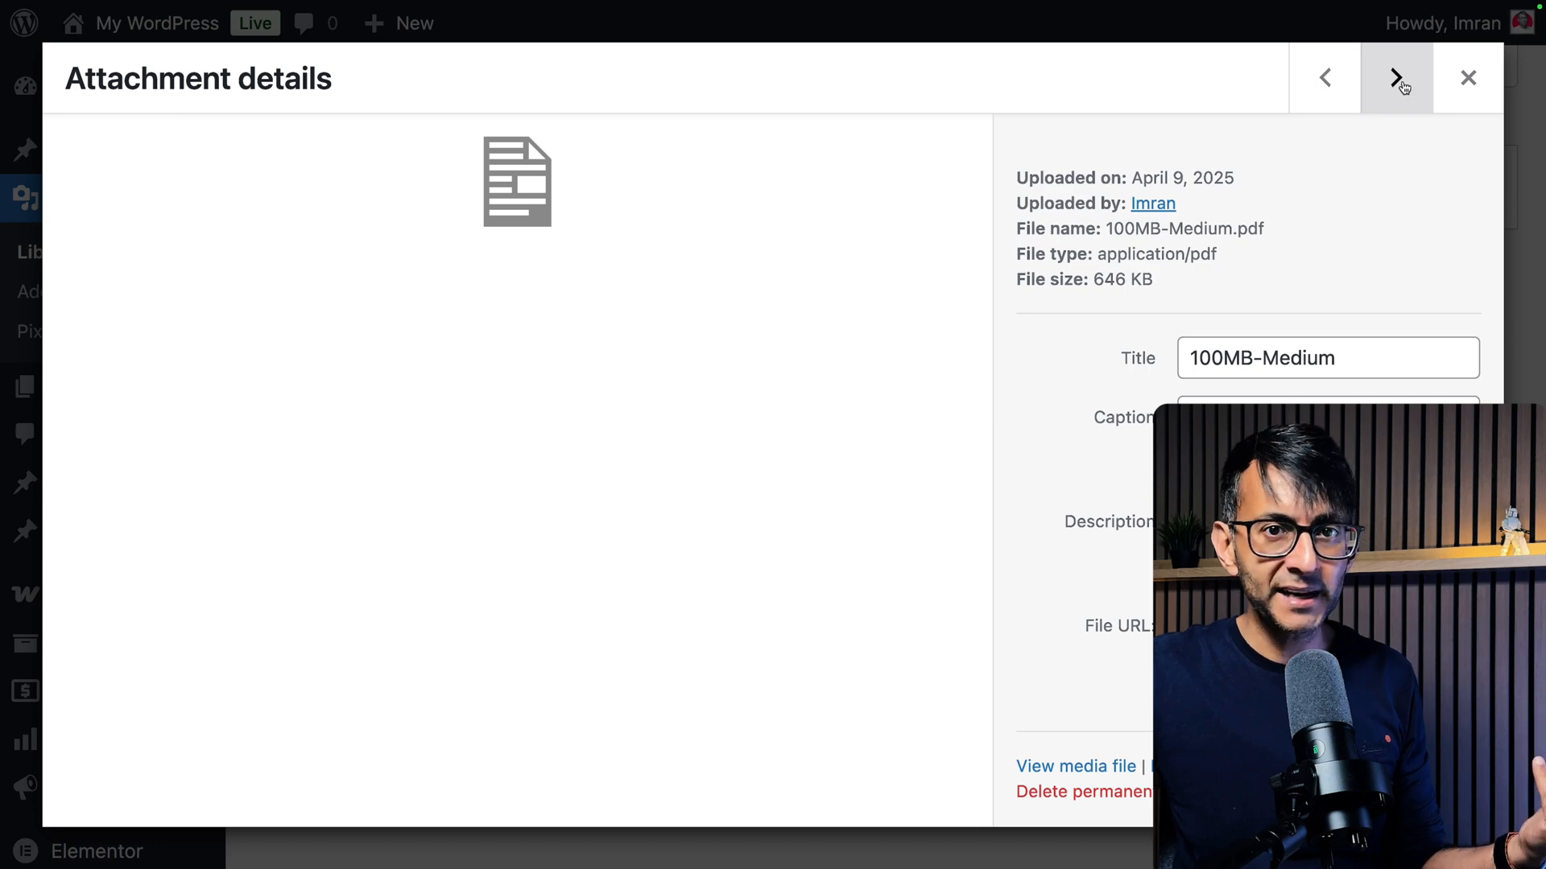
pyautogui.click(1396, 77)
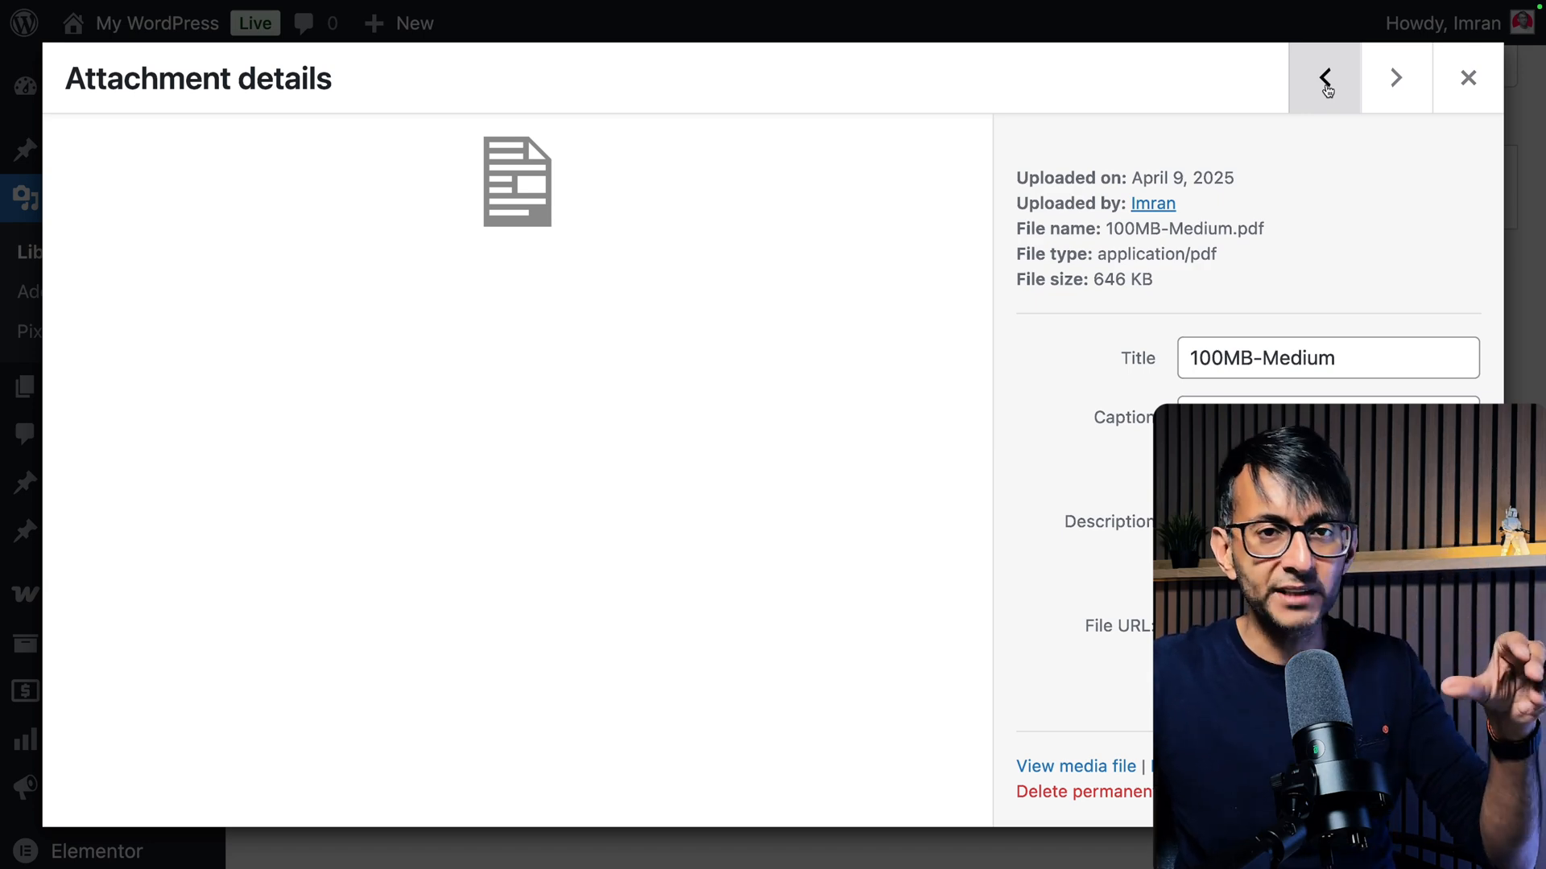
pyautogui.click(1468, 78)
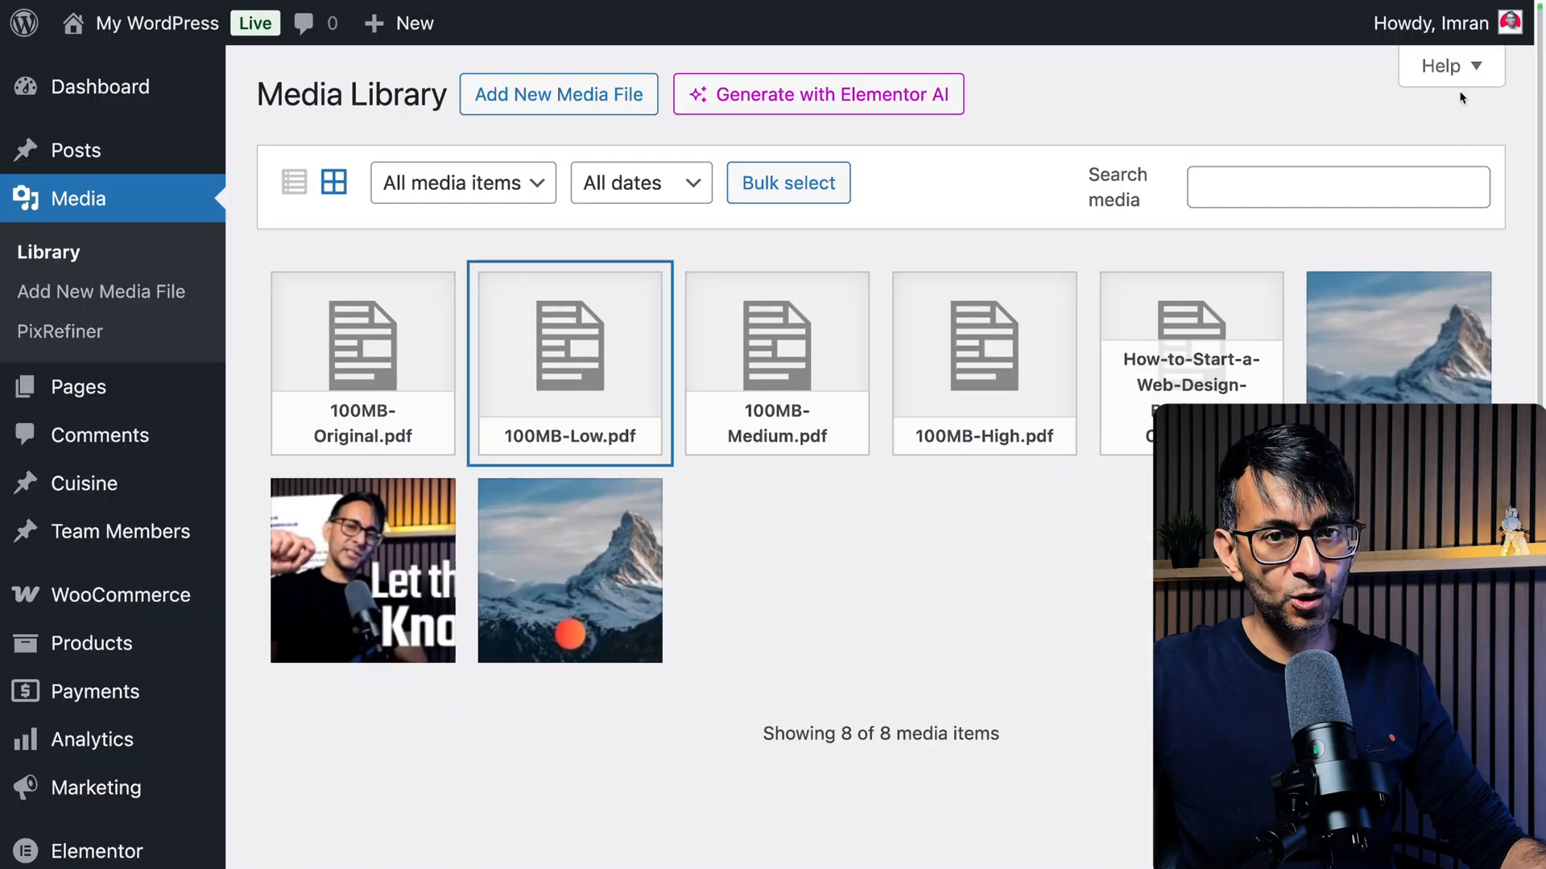
pyautogui.click(61, 331)
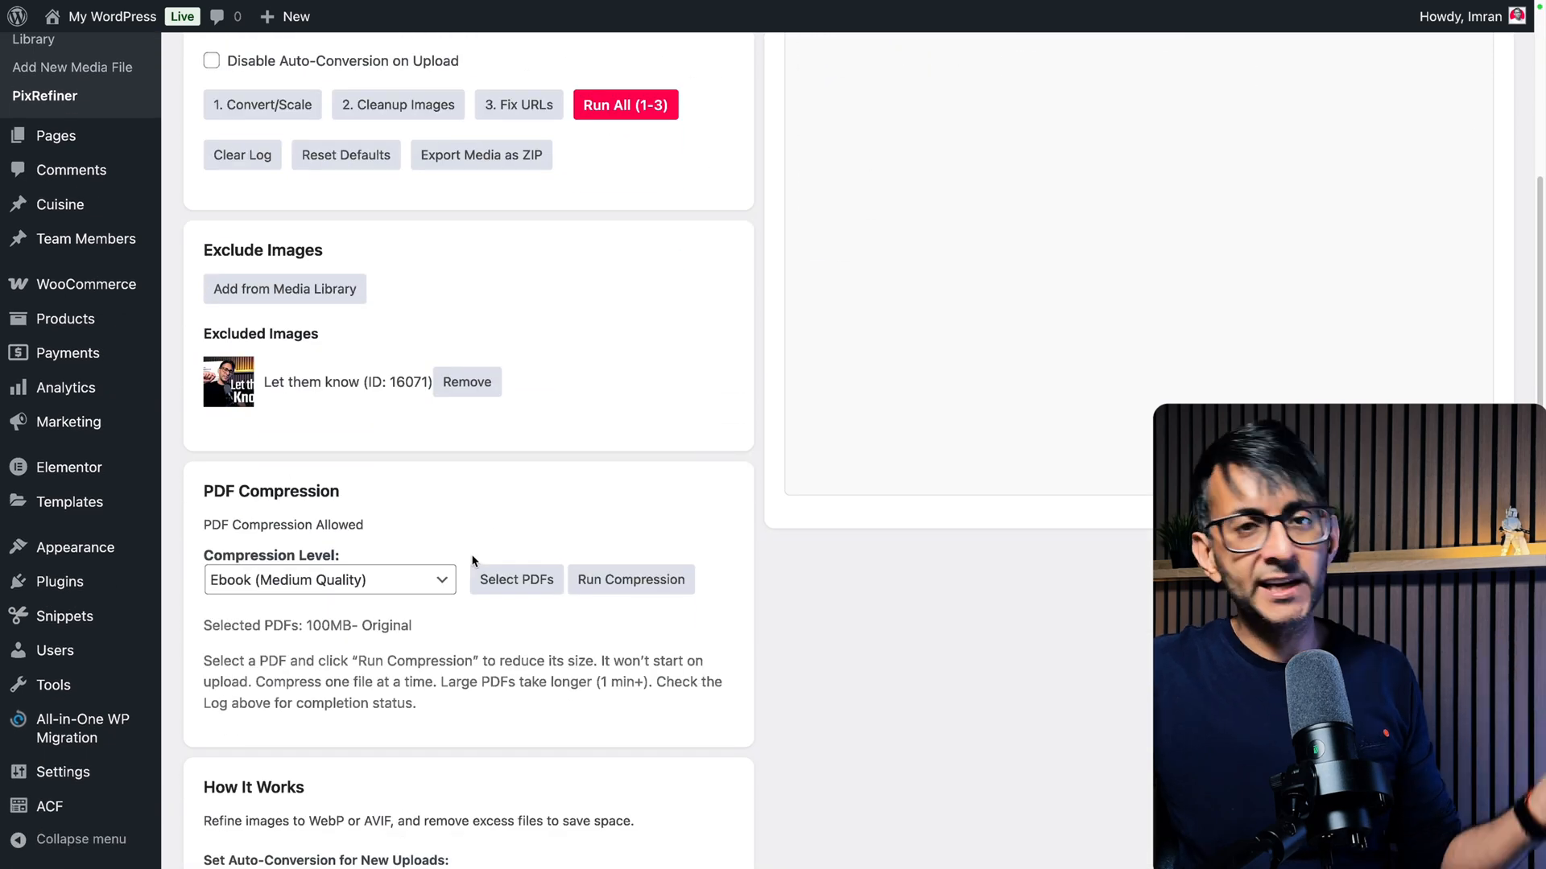